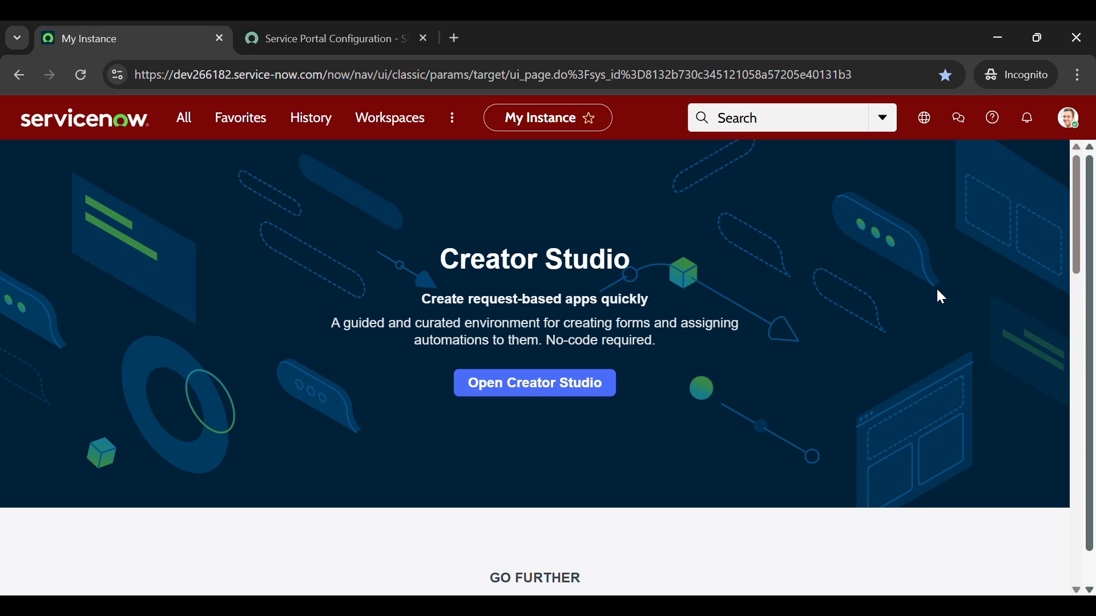
mouse_move(847, 301)
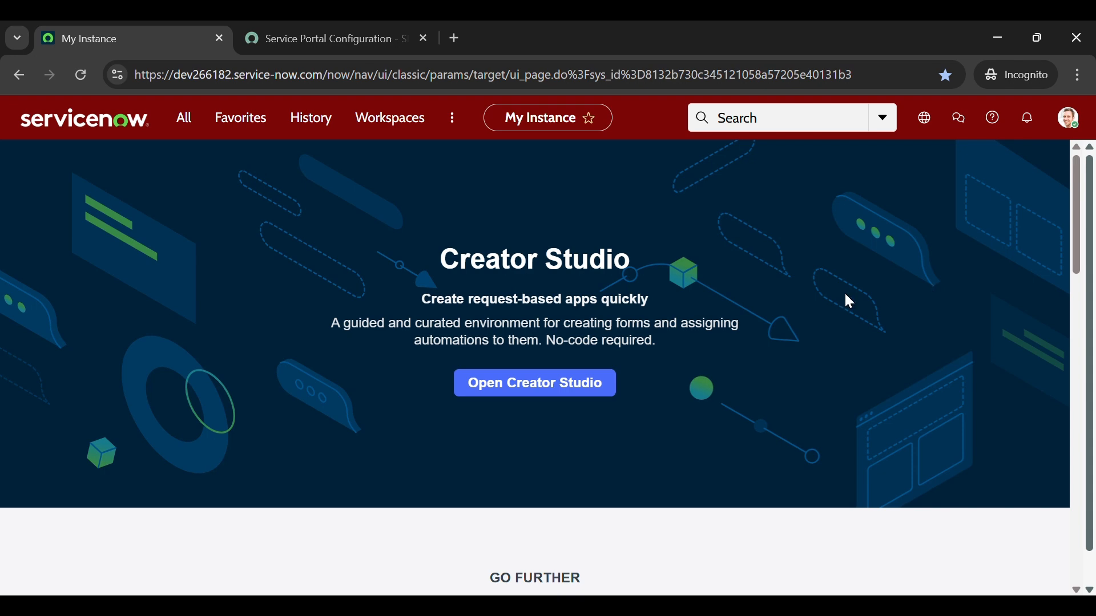
mouse_move(792, 342)
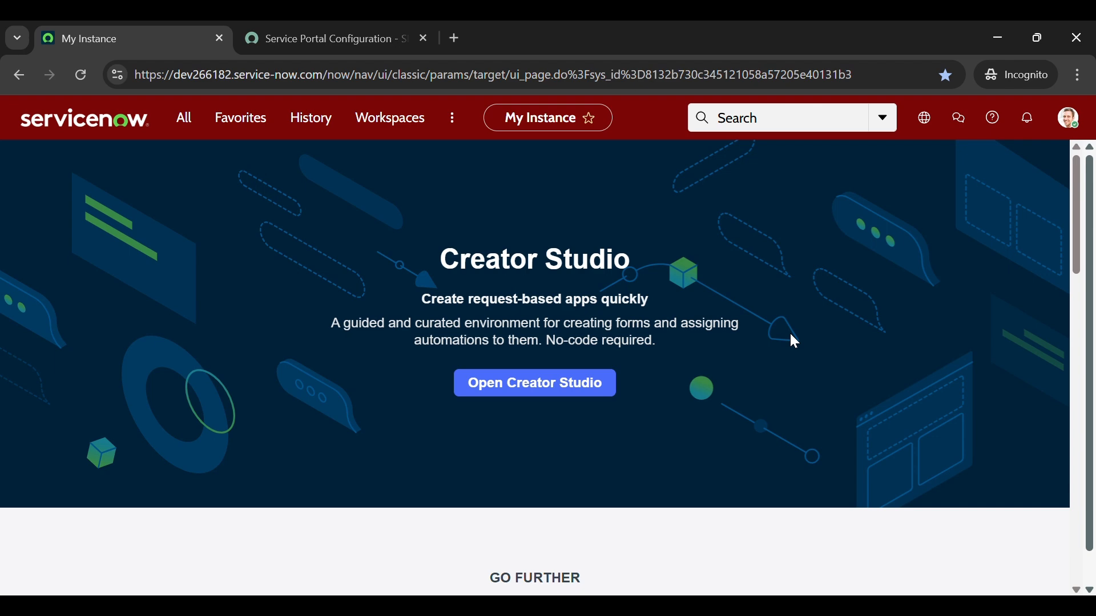
mouse_move(526, 348)
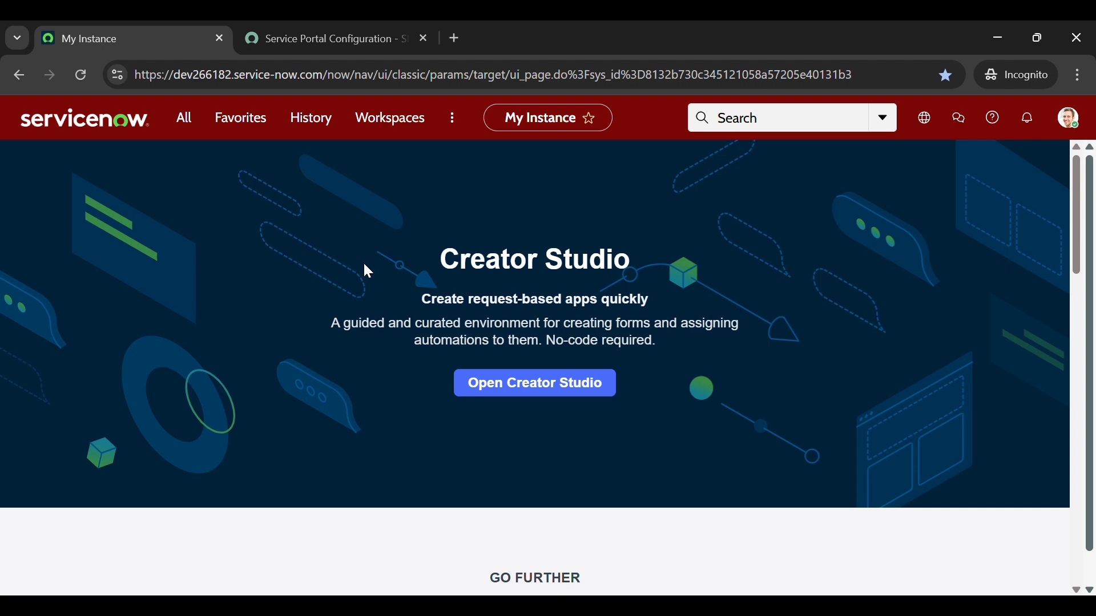
Open the Service Portal Designer from the Service Portal Configuration page
left_click(329, 37)
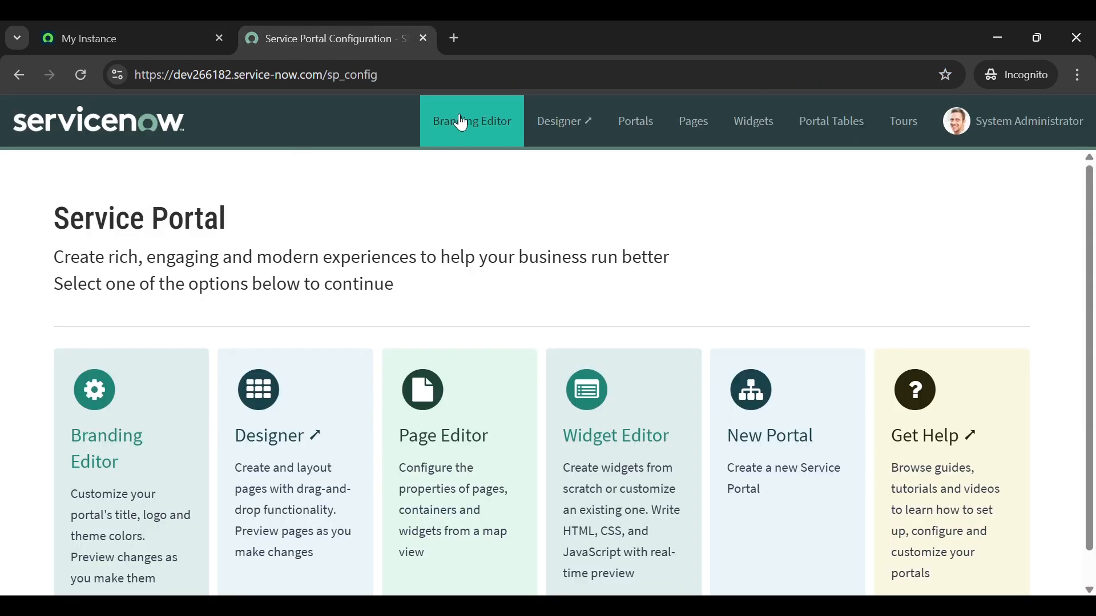
mouse_move(133, 38)
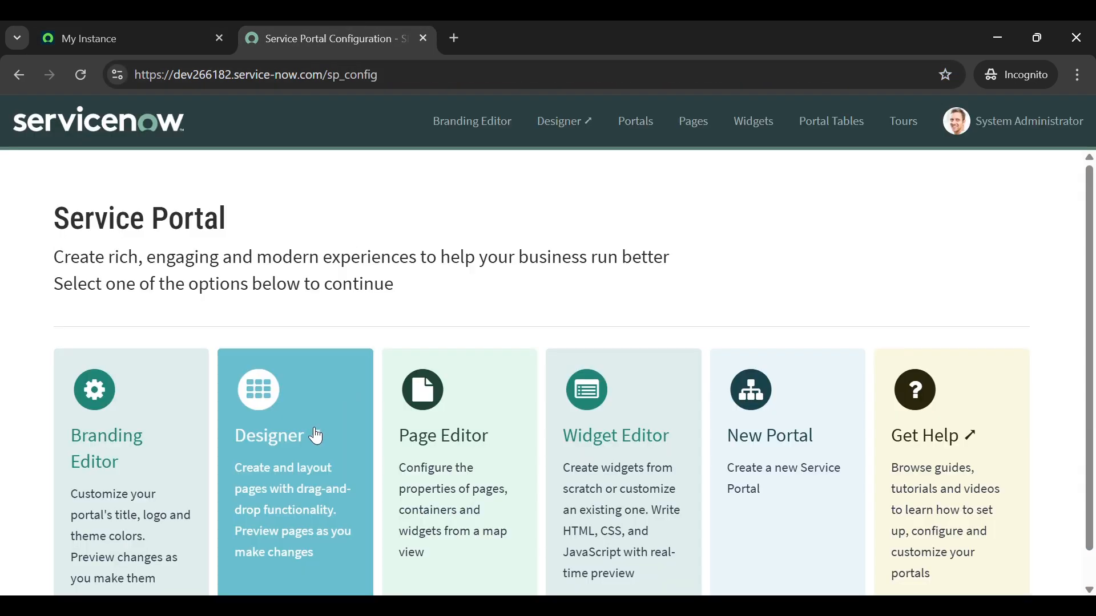
left_click(269, 436)
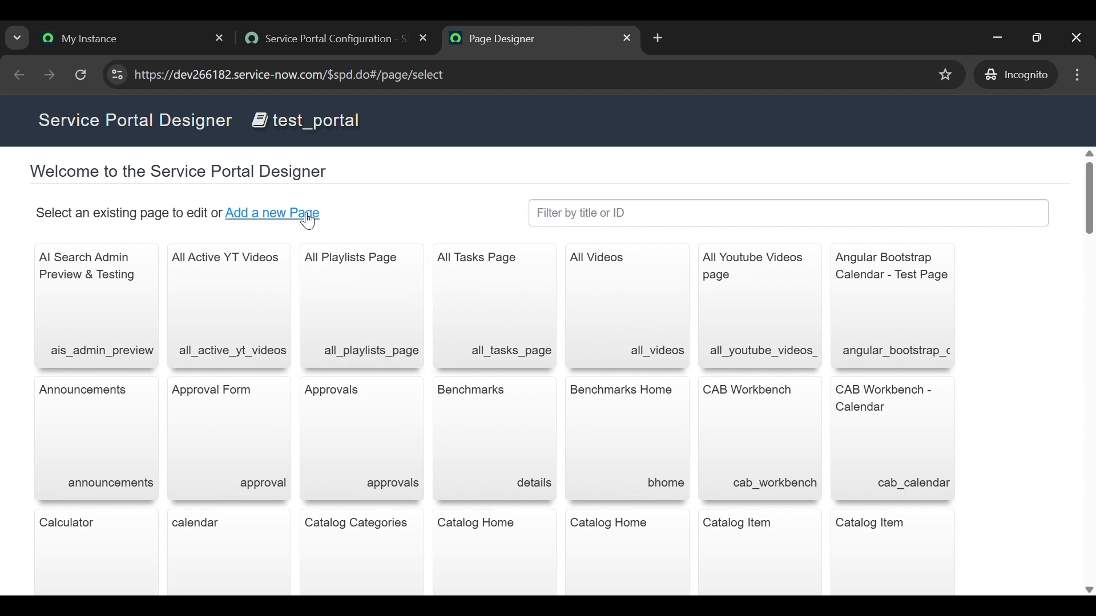
Create a page titled 'demo page 1' with page ID demo_page_1
left_click(272, 213)
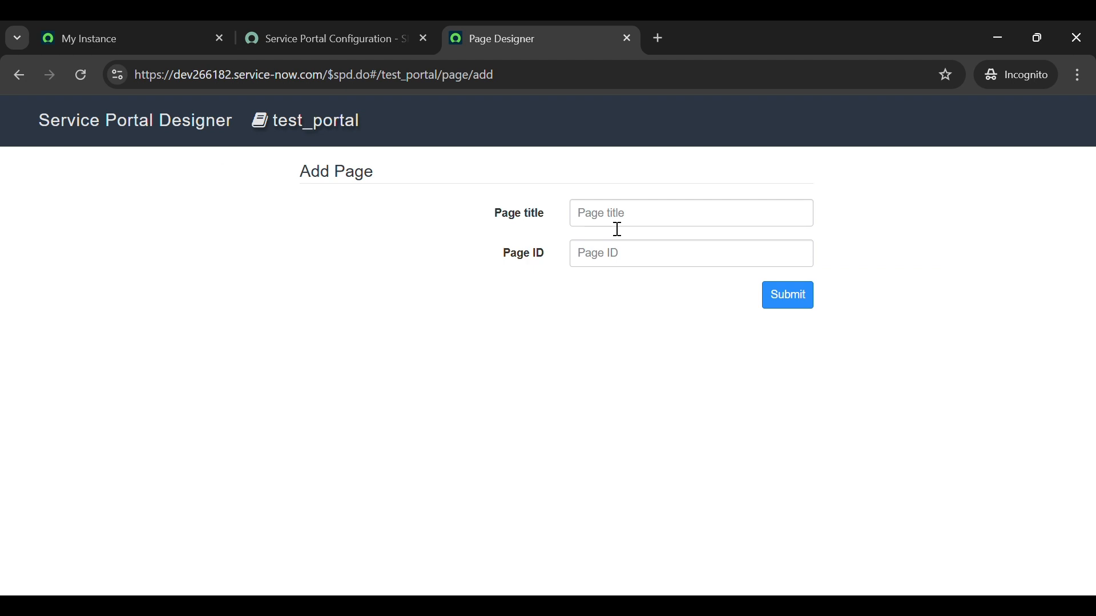
type("demo page 1")
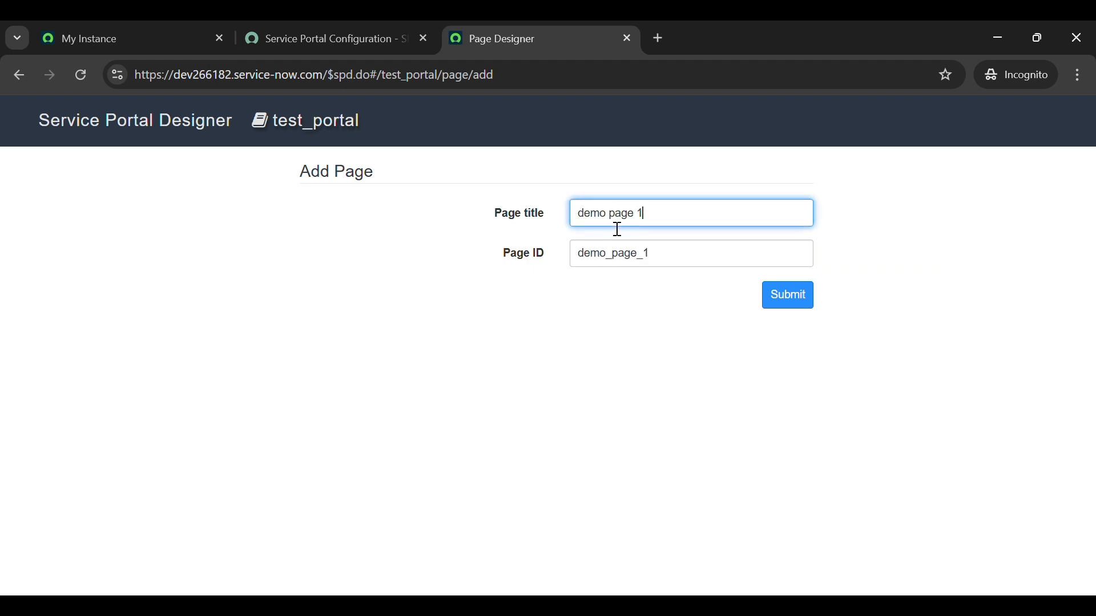
double_click(613, 253)
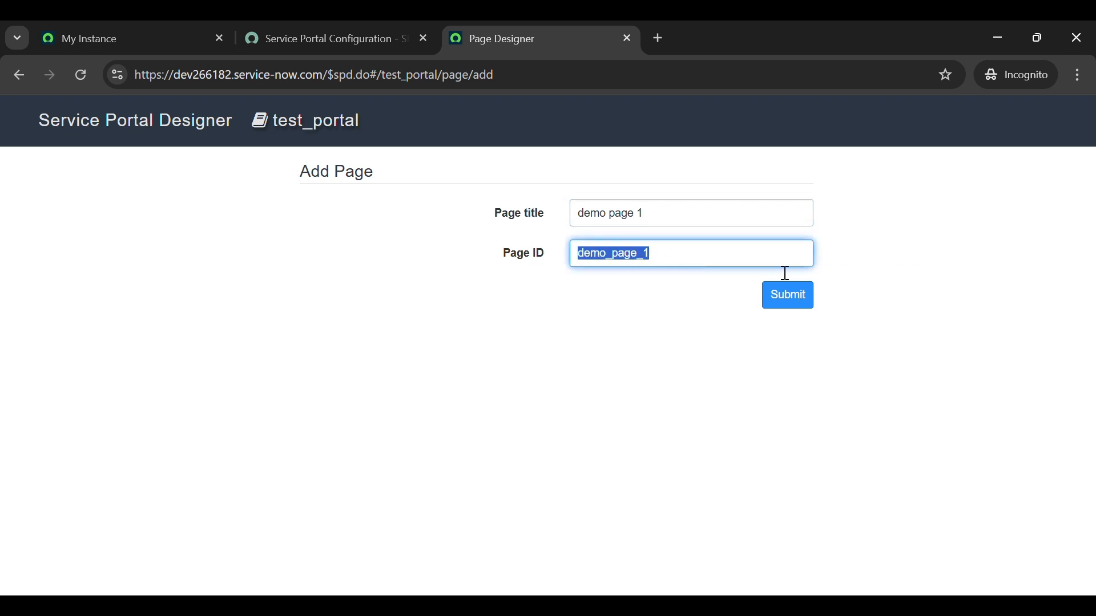
left_click(787, 295)
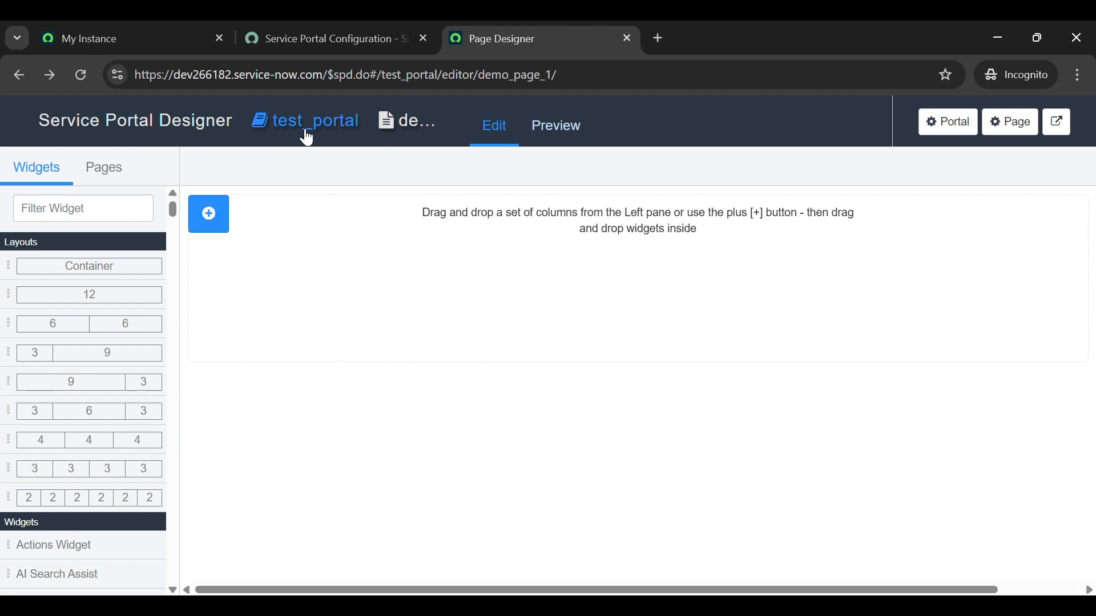
Drag a Container layout onto the demo_page_1 canvas
left_click(315, 121)
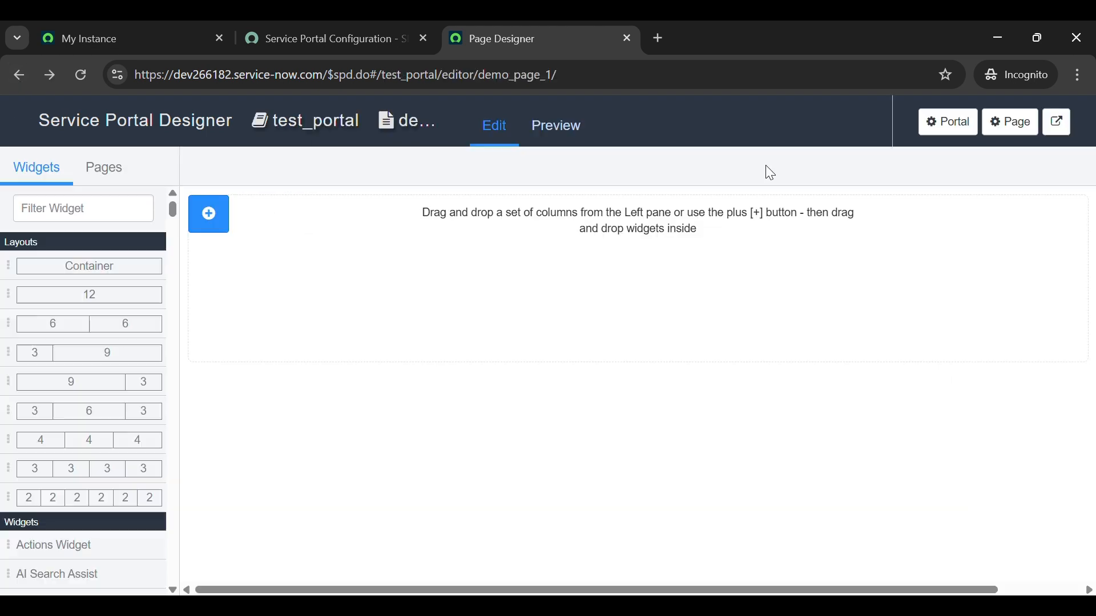
mouse_move(563, 198)
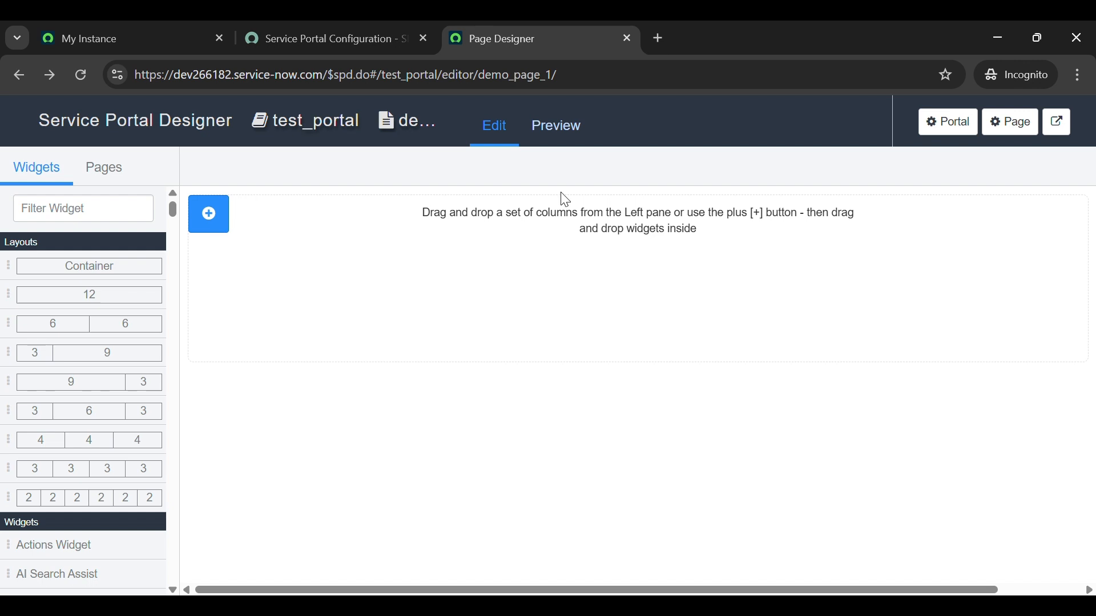
mouse_move(546, 195)
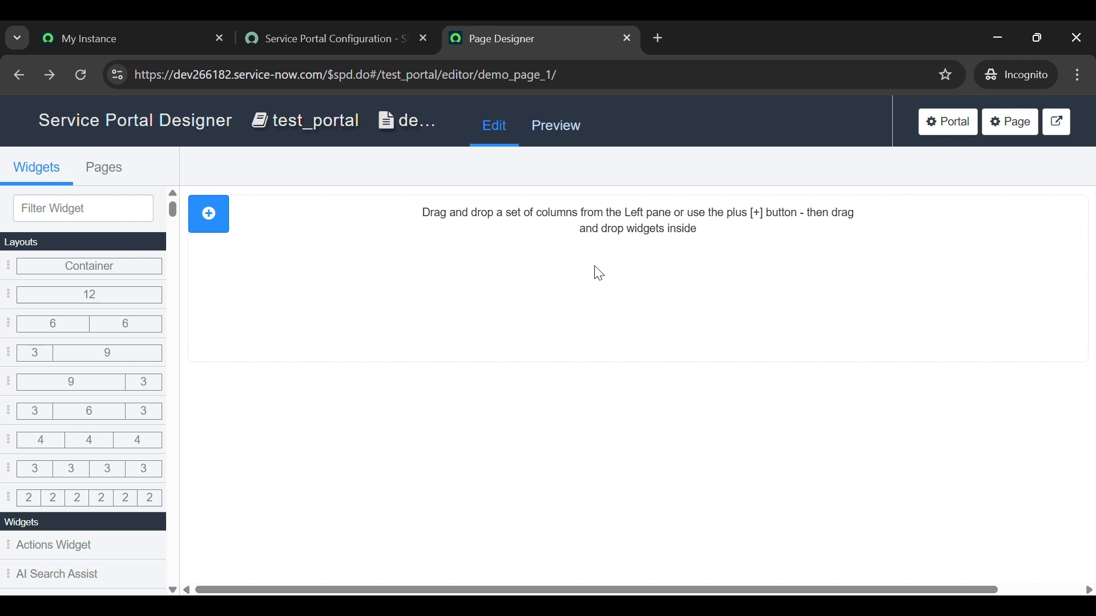
mouse_move(347, 271)
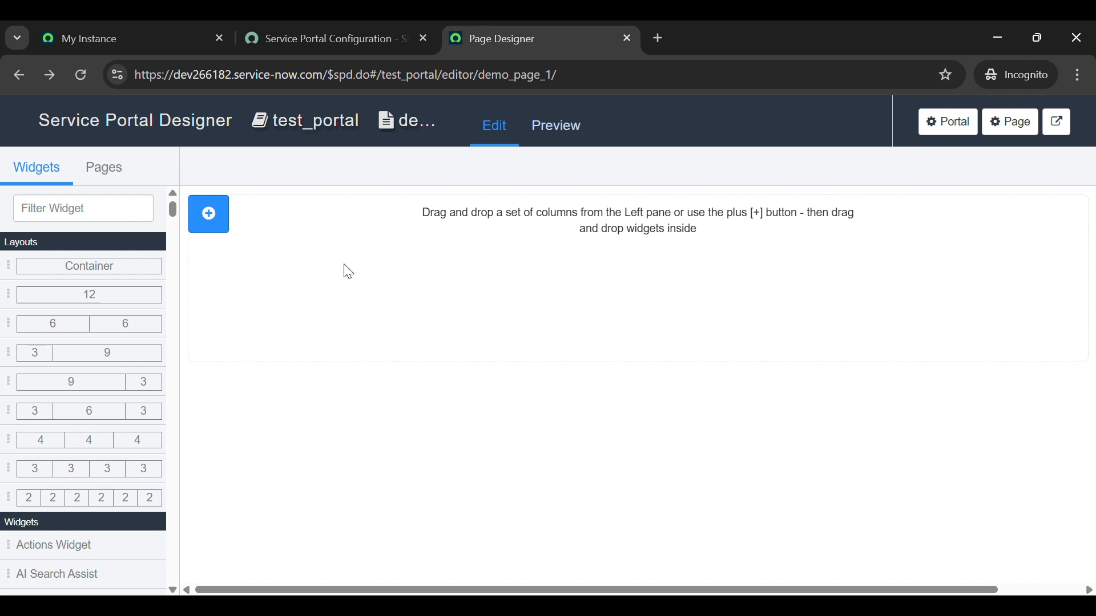
mouse_move(426, 258)
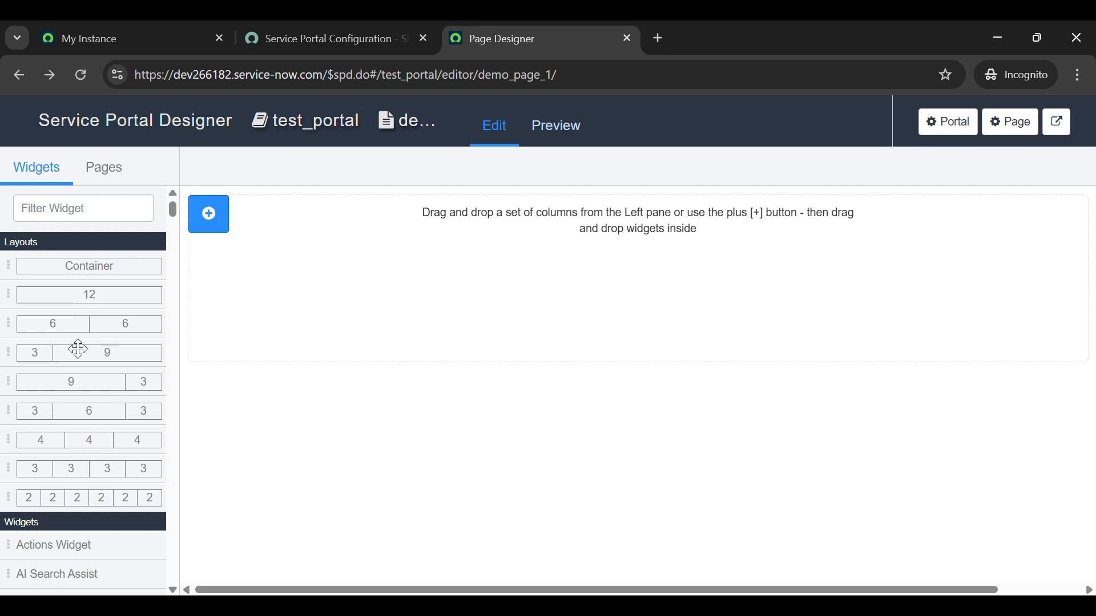
mouse_move(583, 389)
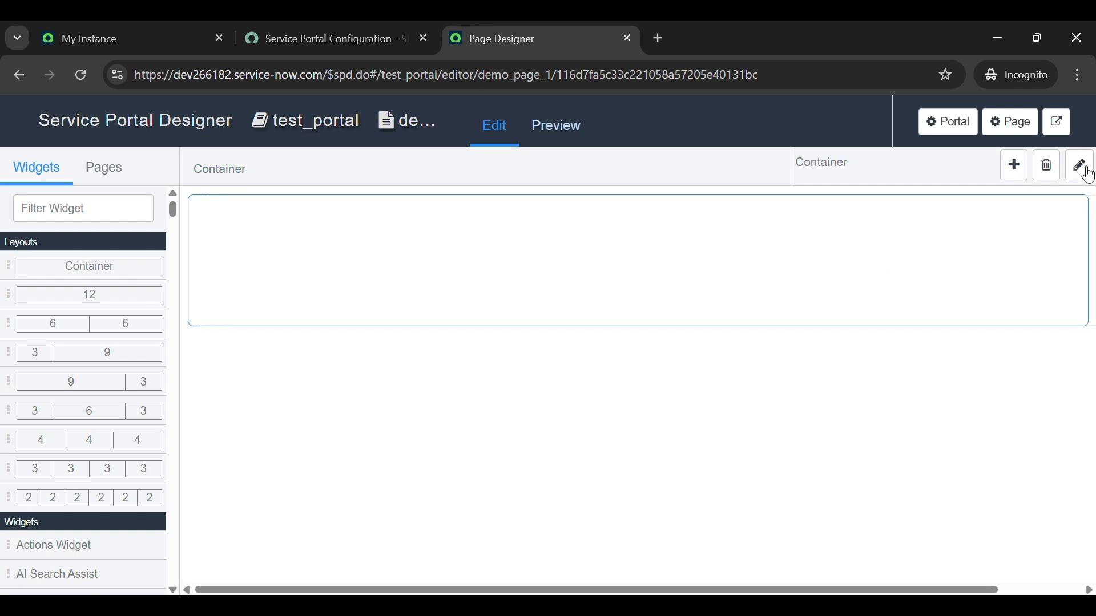
Delete the added layout block and confirm the deletion
left_click(1078, 165)
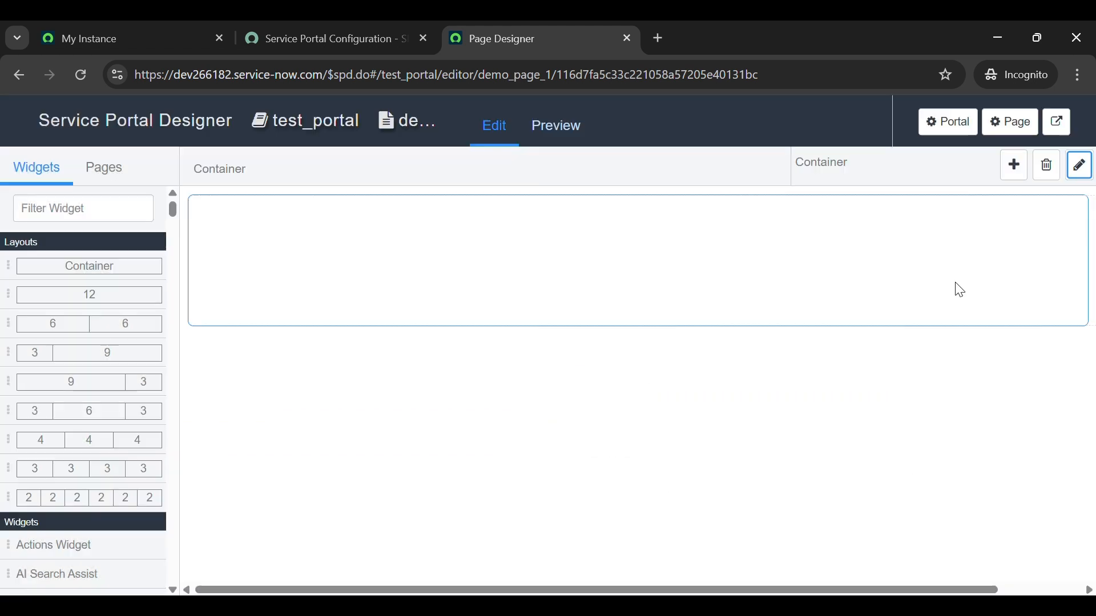
mouse_move(706, 298)
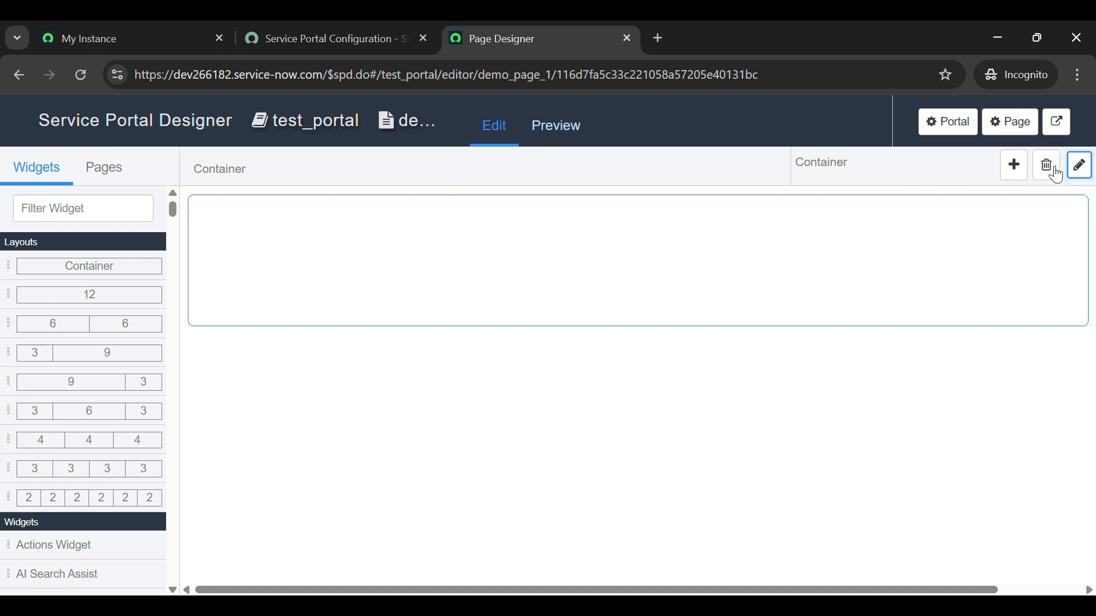
left_click(1046, 166)
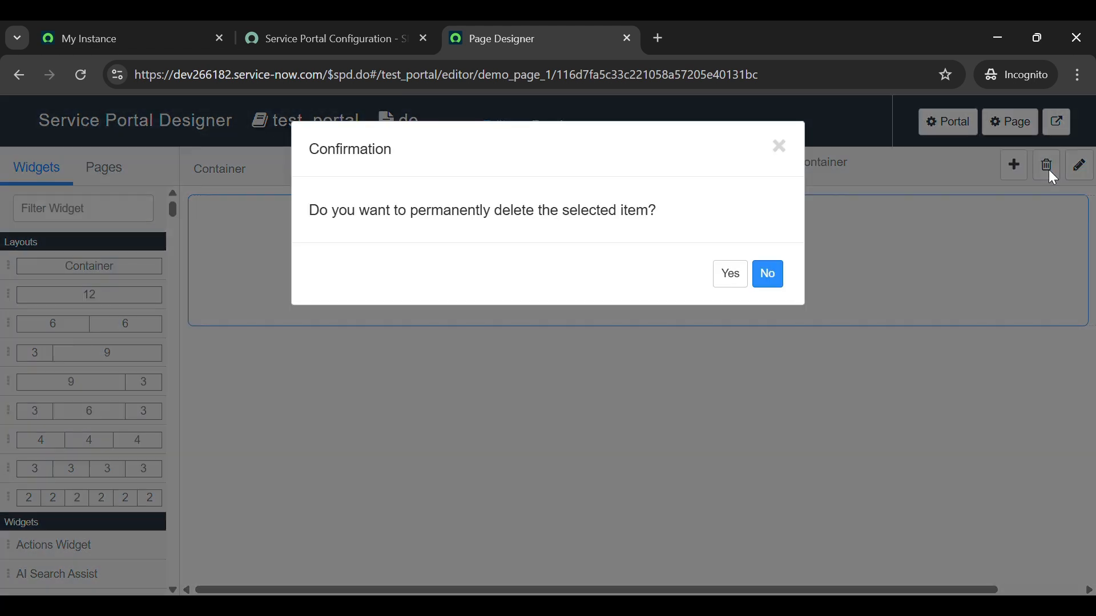
left_click(729, 274)
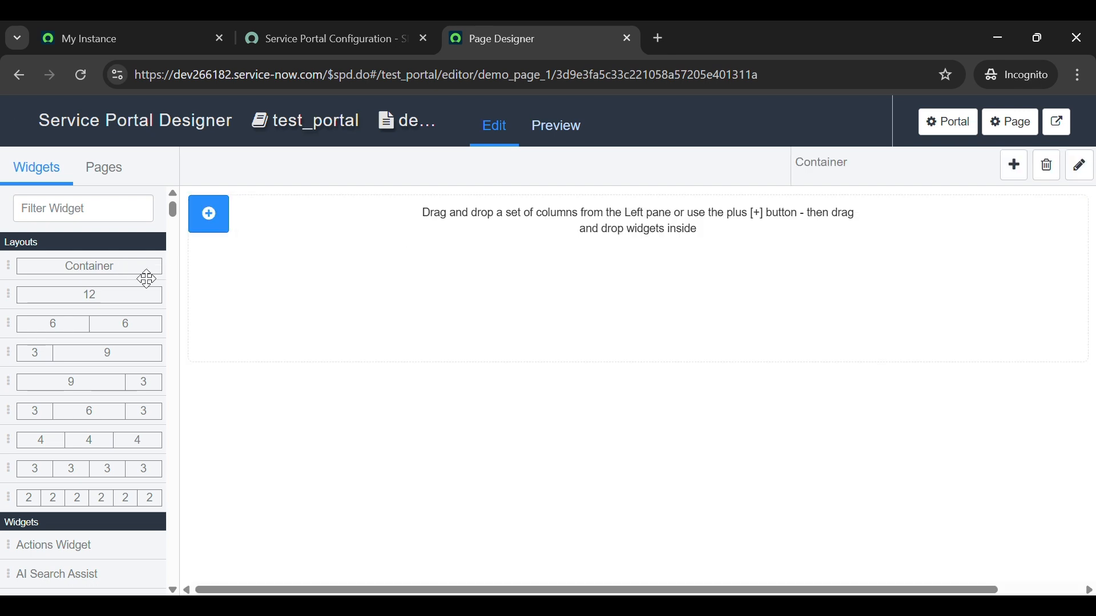
Add another Container and drop a 6 | 6 two-column row into it
left_click(208, 214)
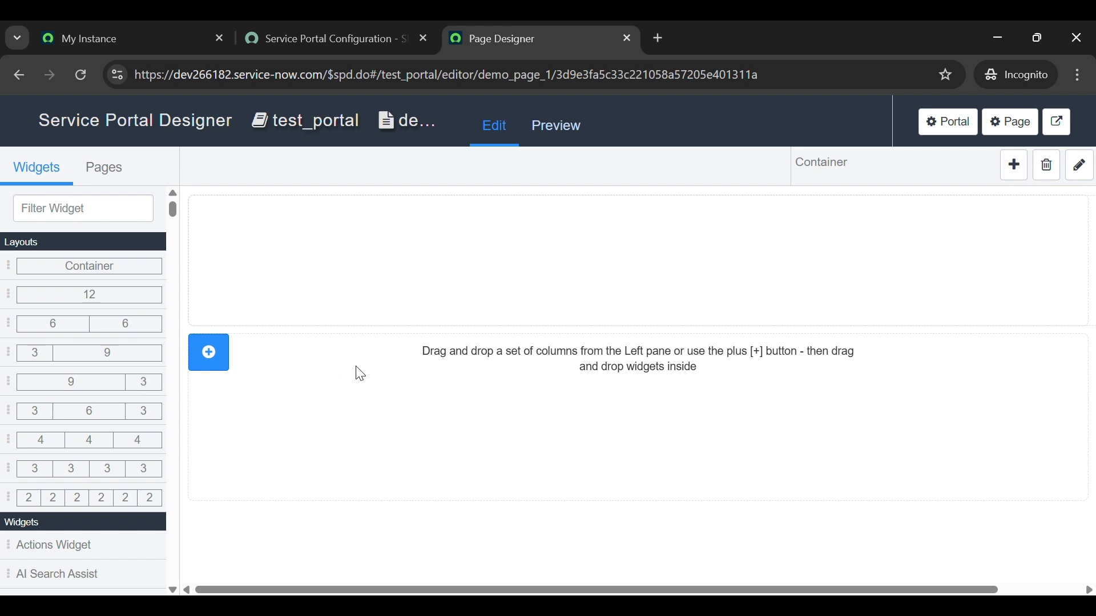
left_click(208, 352)
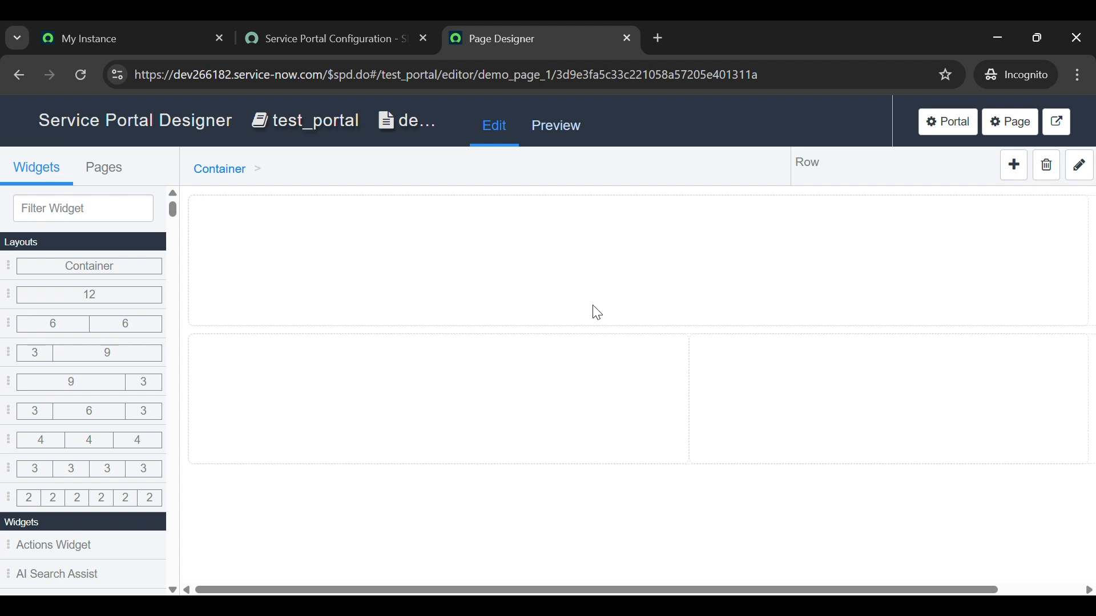
mouse_move(652, 336)
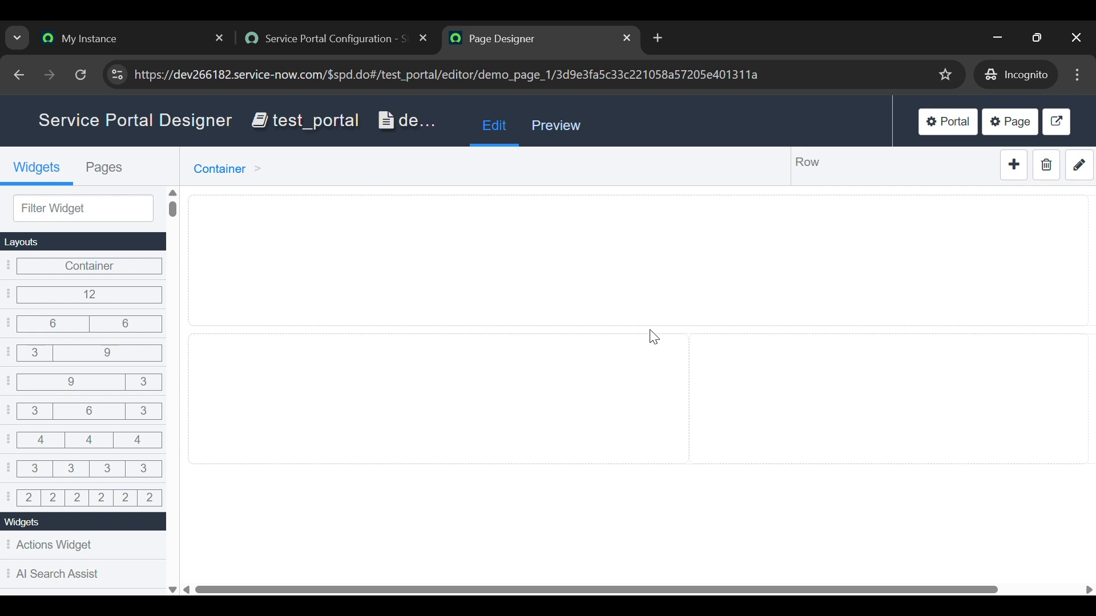
mouse_move(504, 356)
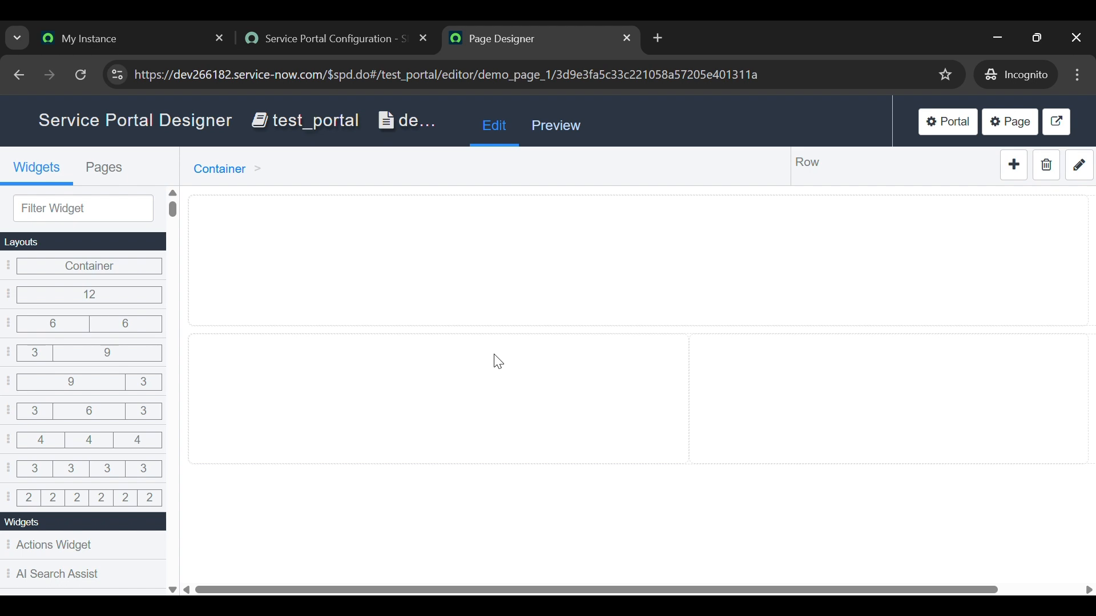
mouse_move(393, 393)
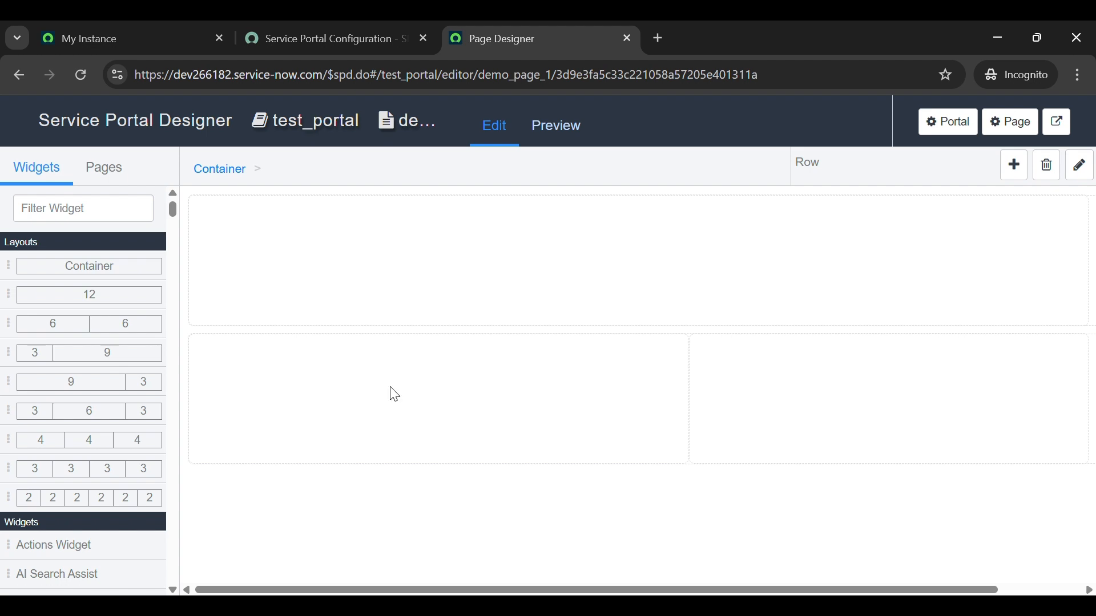
Filter widgets by 'app' to place My Approvals in the left column
scroll("down", 3)
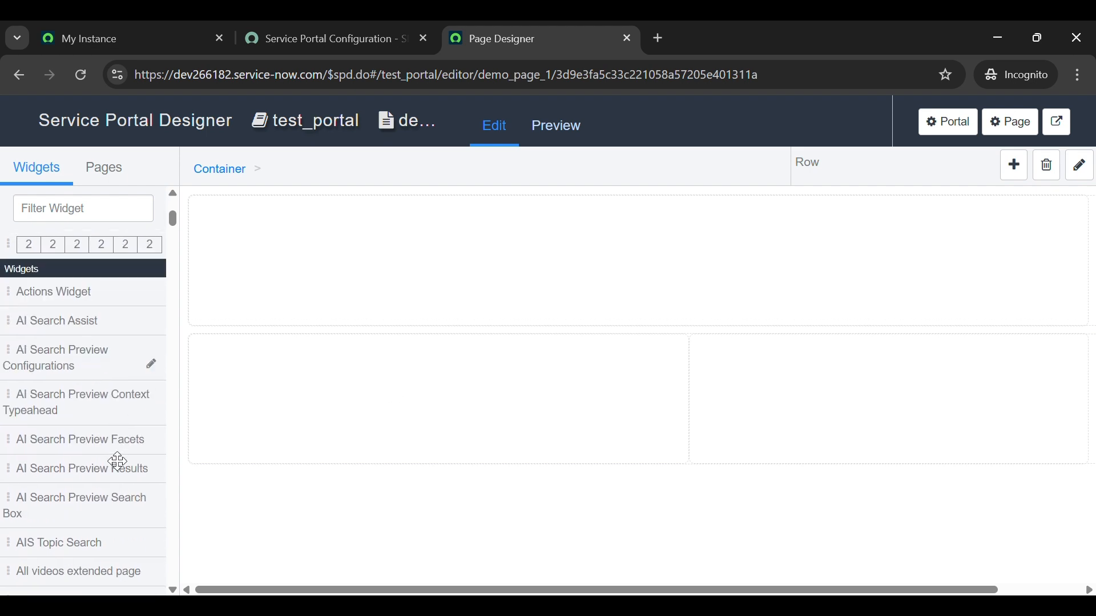
type("app")
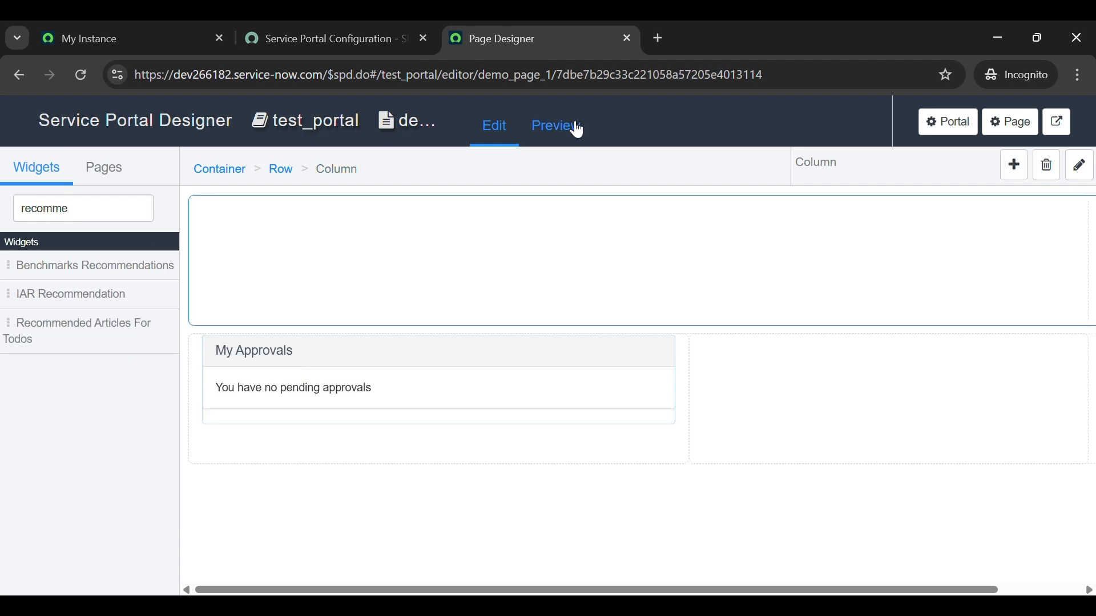
Preview demo_page_1 on desktop, then return to the ServiceNow instance tab
left_click(555, 125)
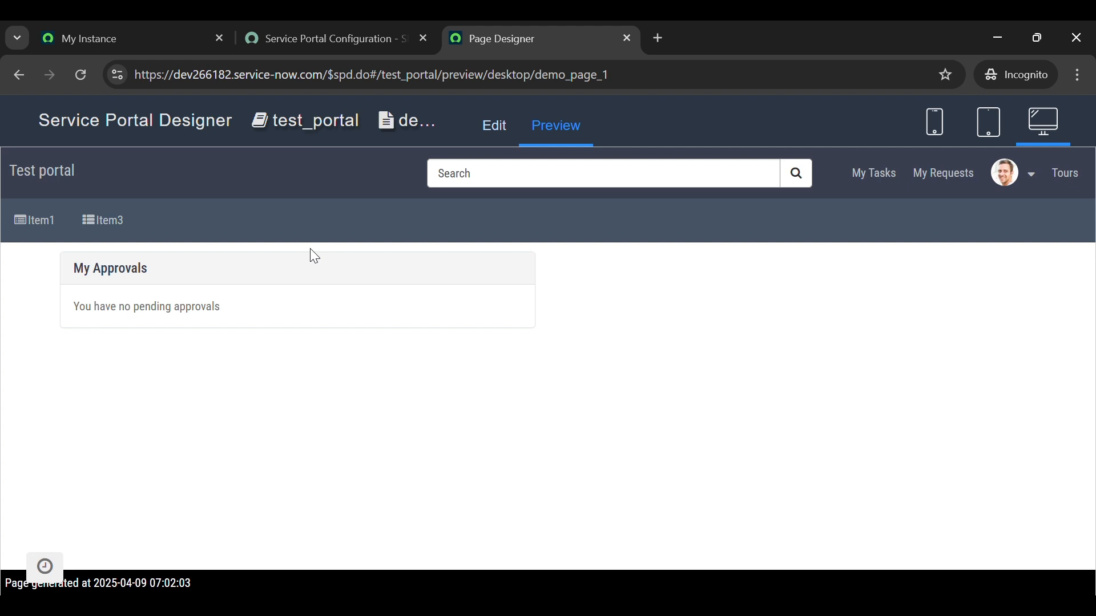
mouse_move(309, 350)
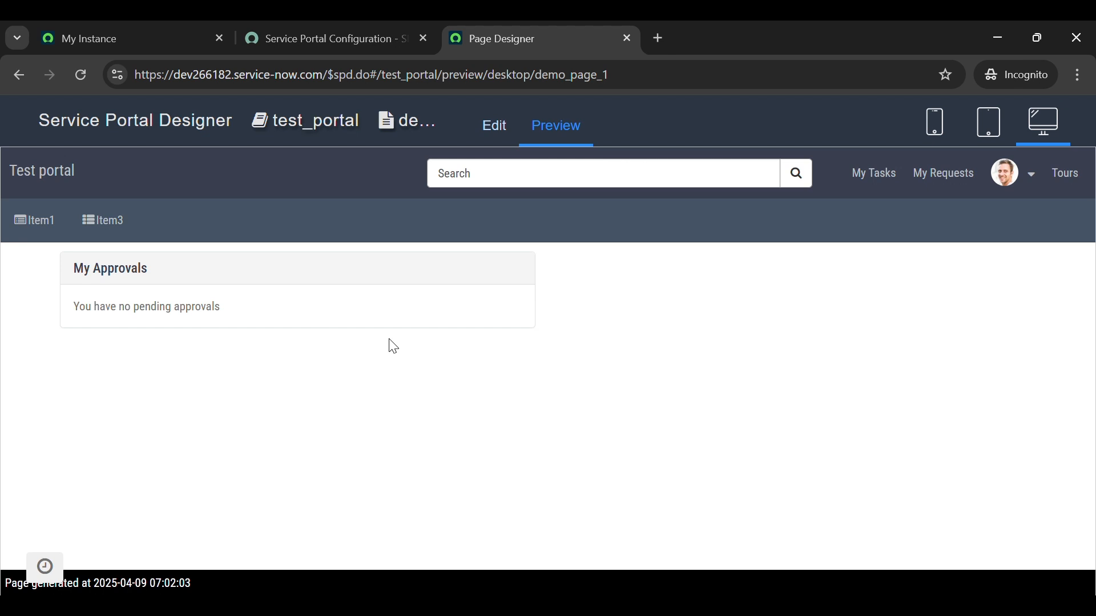
left_click(105, 38)
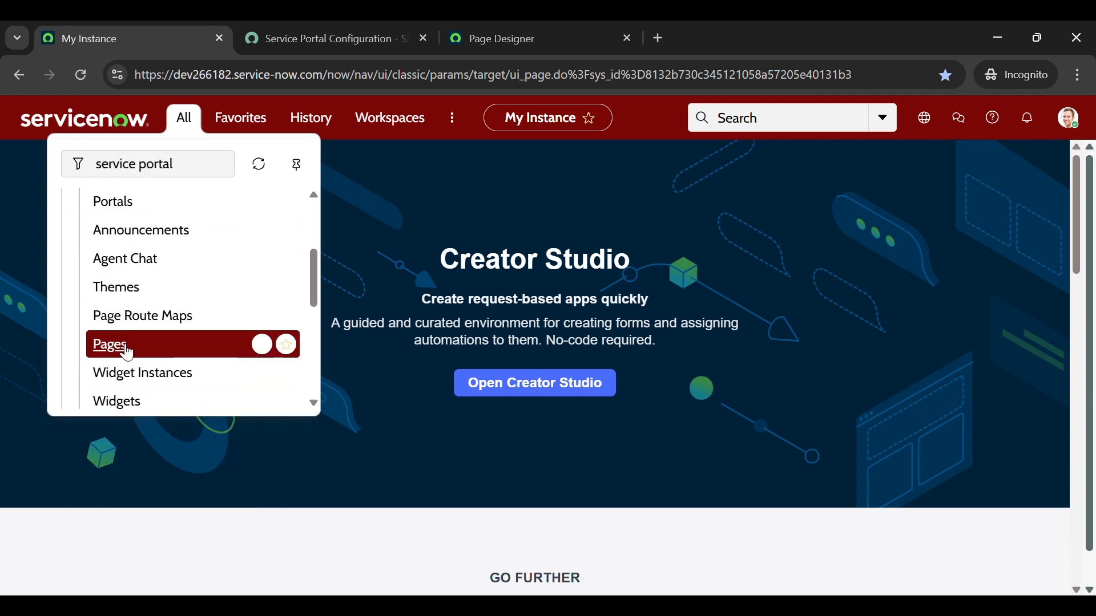
Open the Service Portal Pages list and start a new Page record
left_click(109, 343)
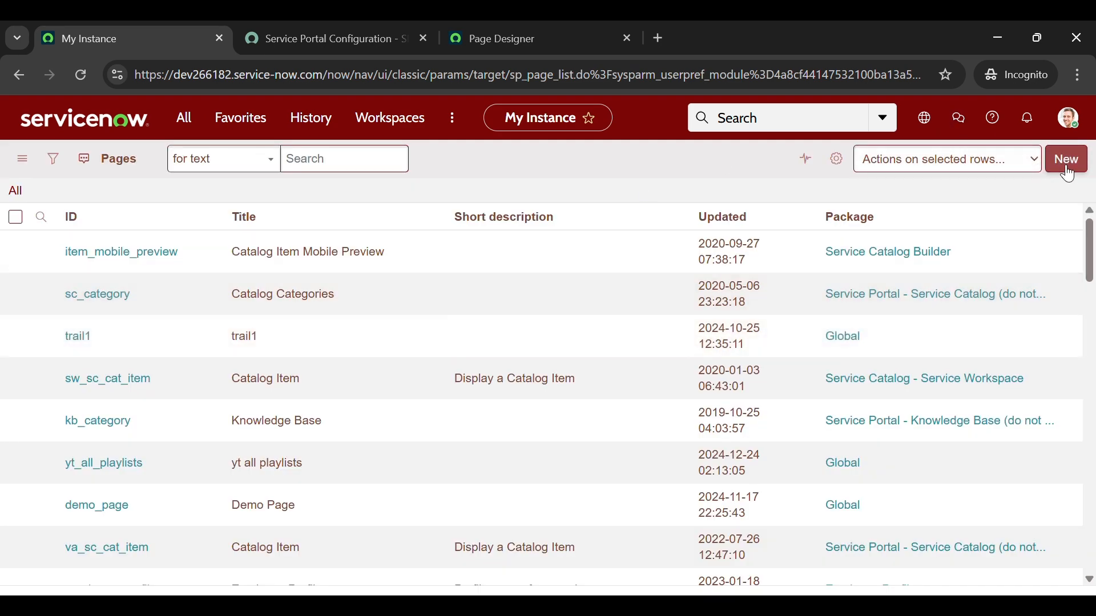
left_click(1065, 159)
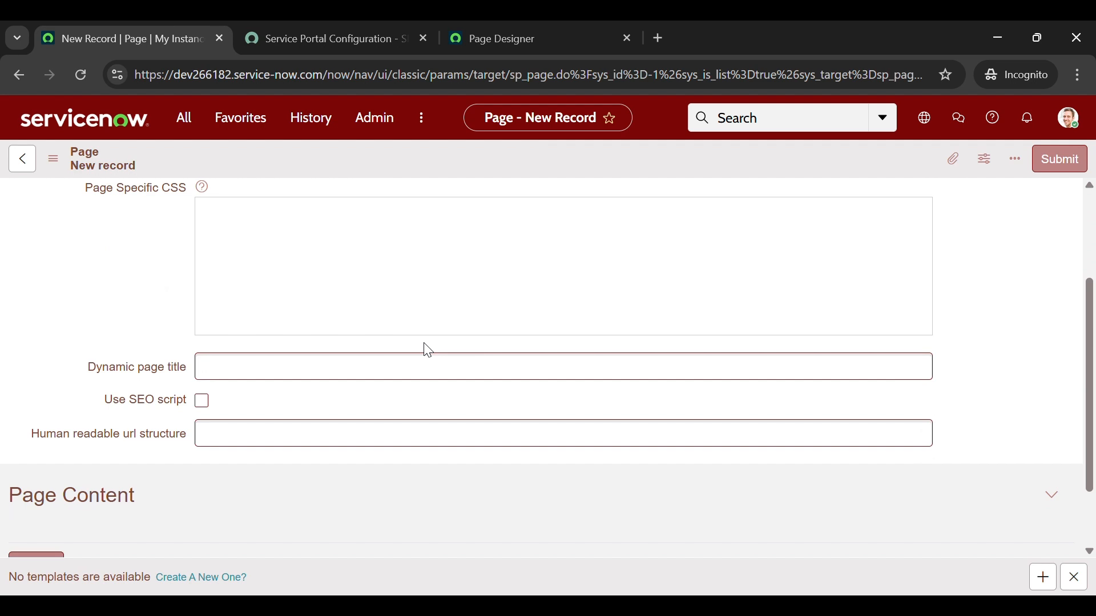
mouse_move(1059, 159)
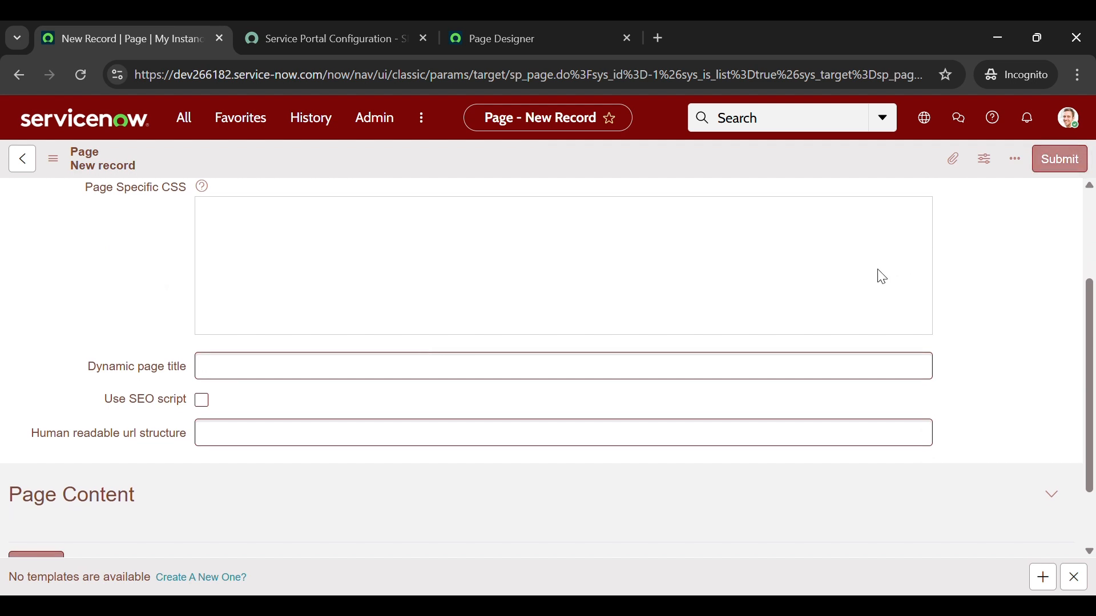
mouse_move(402, 296)
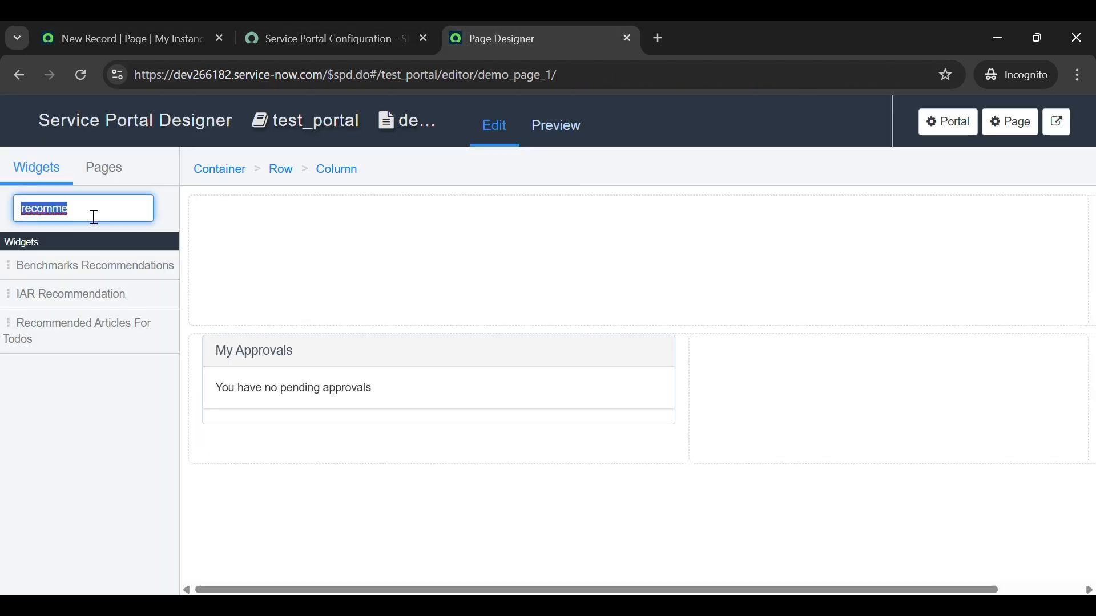
Drop the My Requests widget into the right column, preview, and return to editing
type("reu")
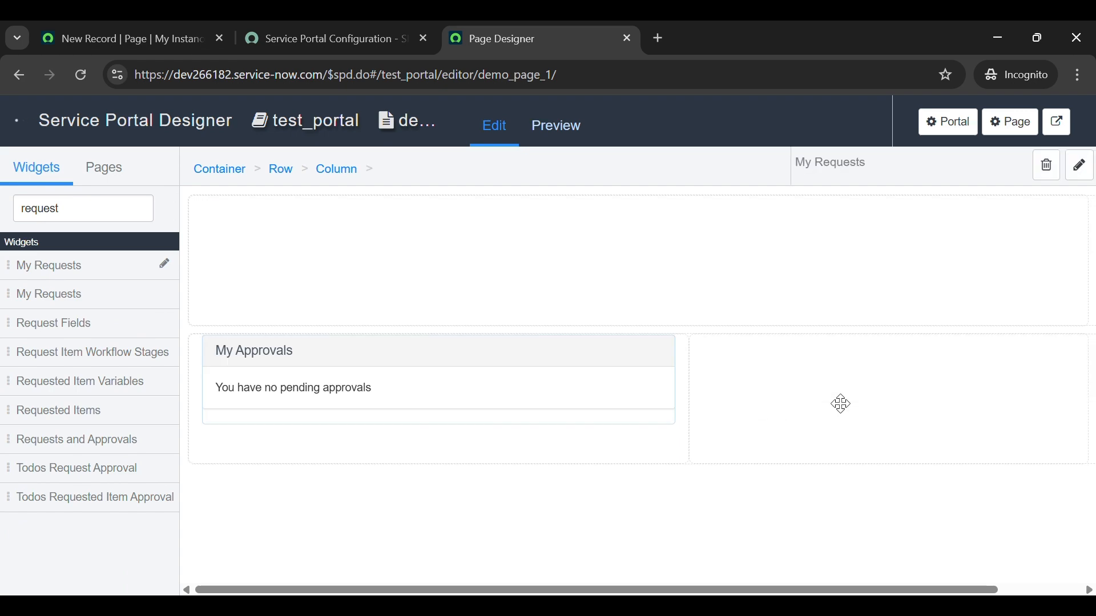
left_click(841, 404)
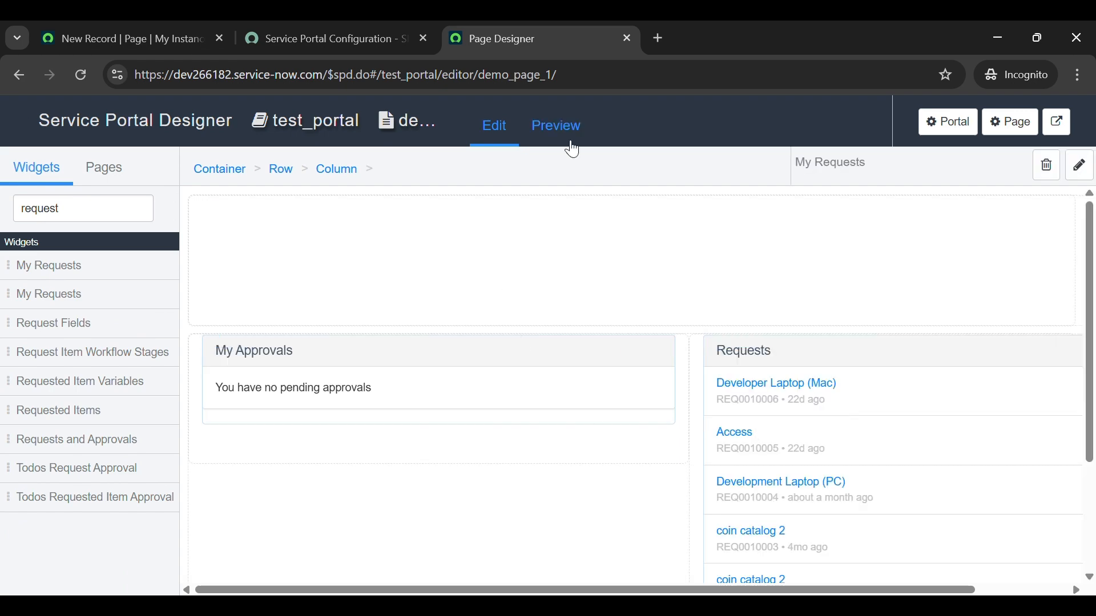
left_click(556, 125)
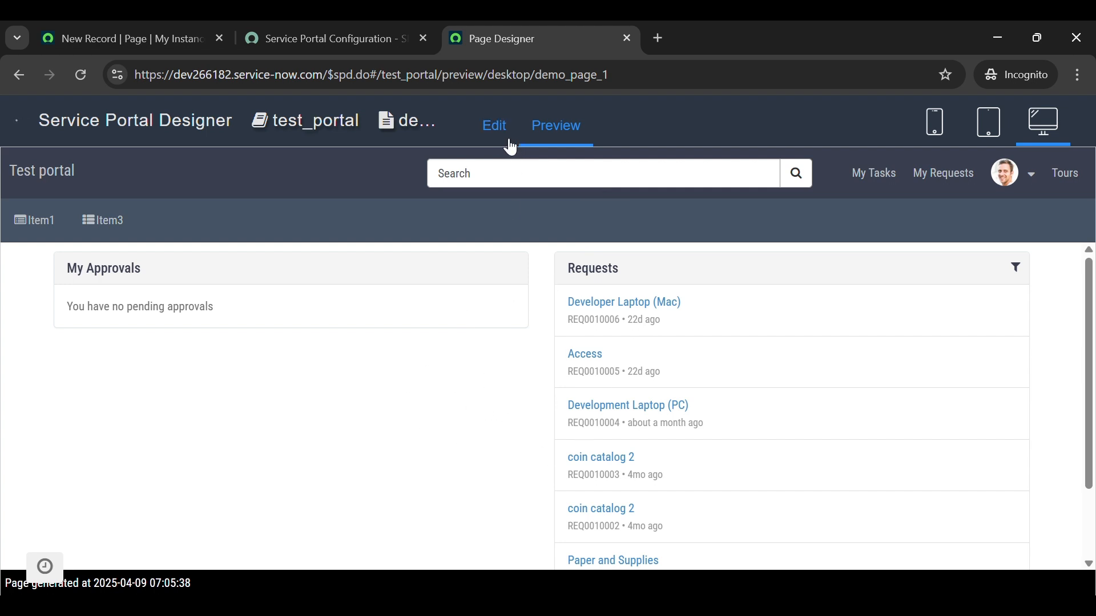
left_click(494, 125)
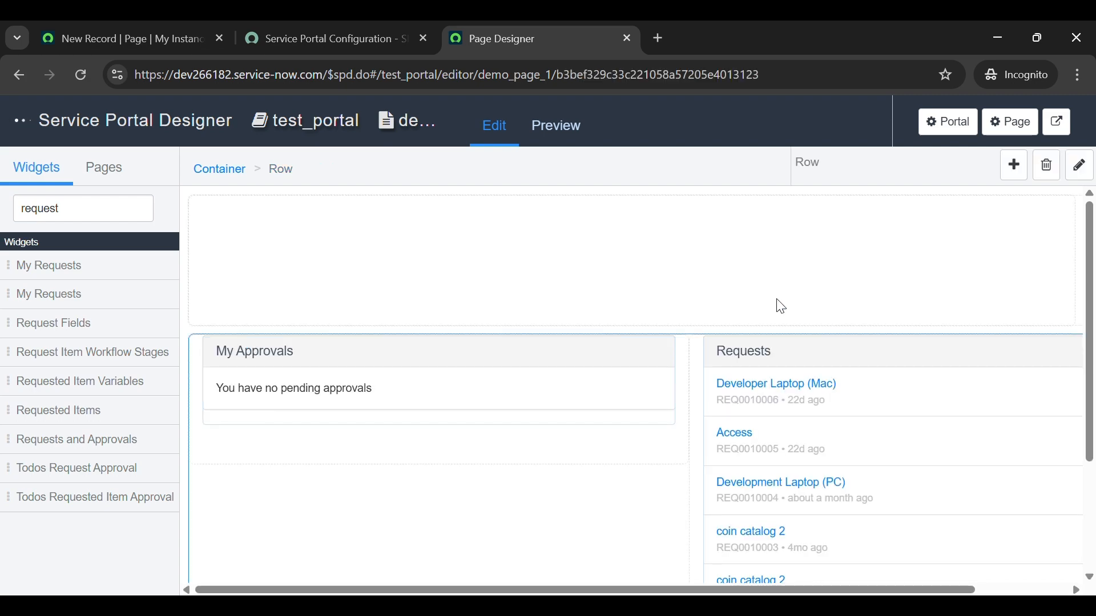
Set the row's CSS class to 'demo' and save
left_click(1077, 165)
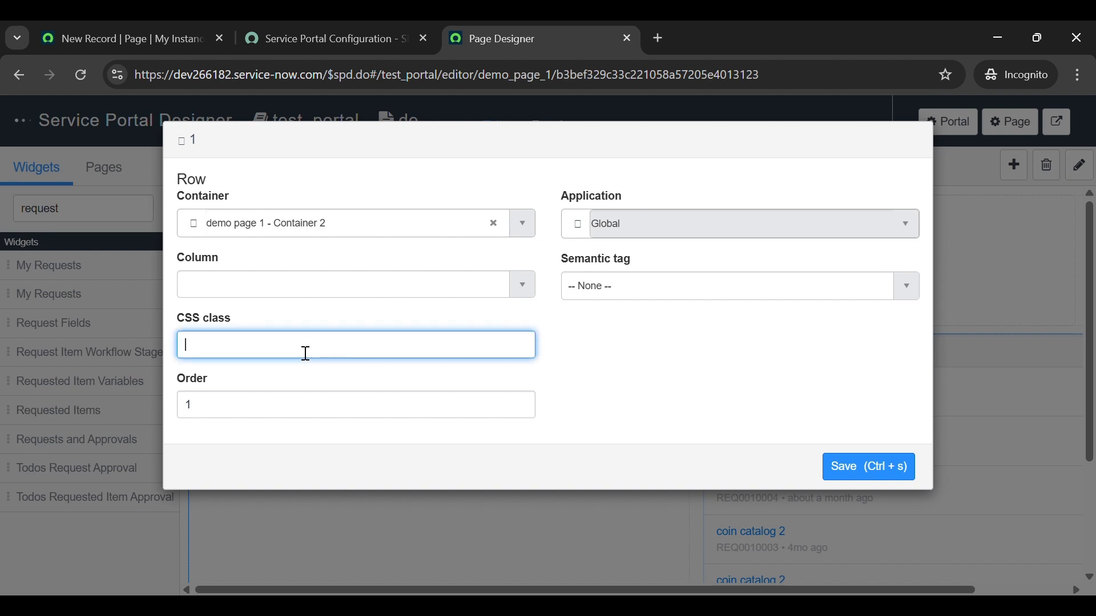
type("demo")
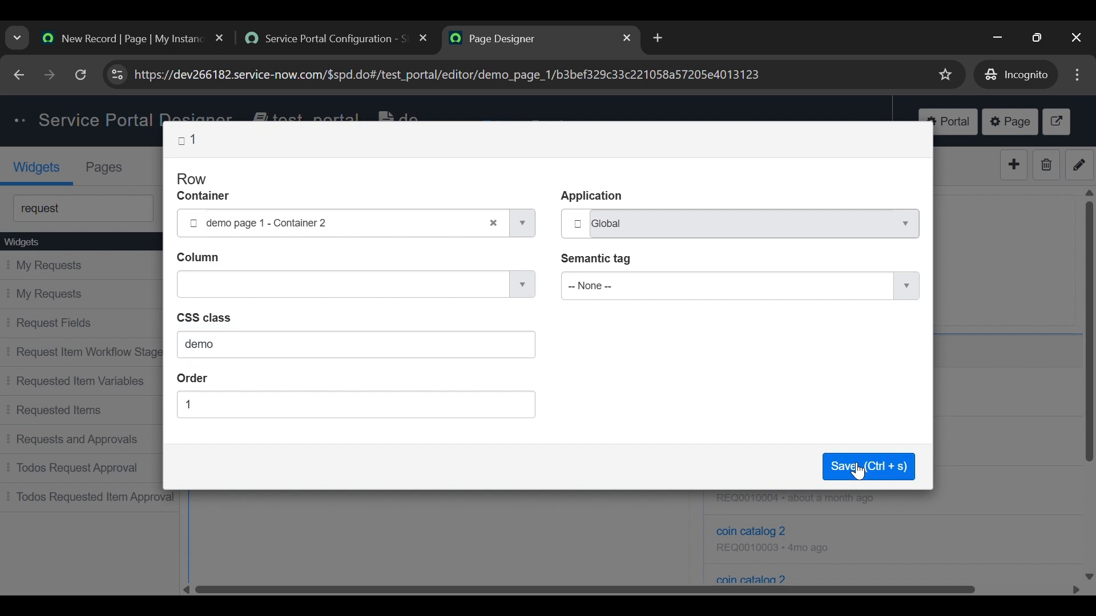
left_click(867, 467)
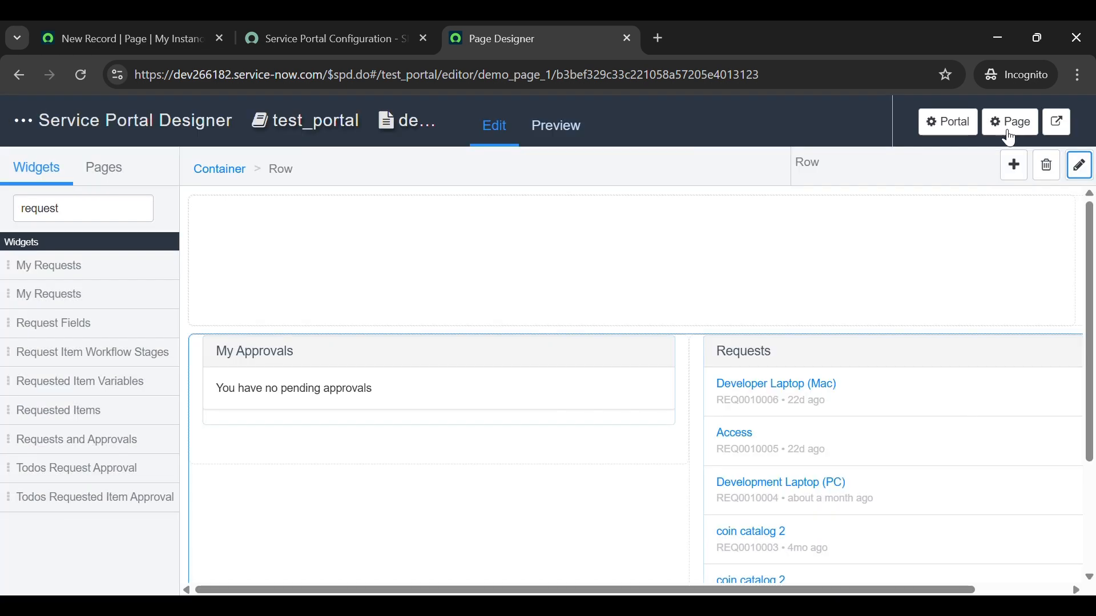
Save page CSS .demo{background-color:green;} and preview the green row before resuming editing
left_click(1009, 121)
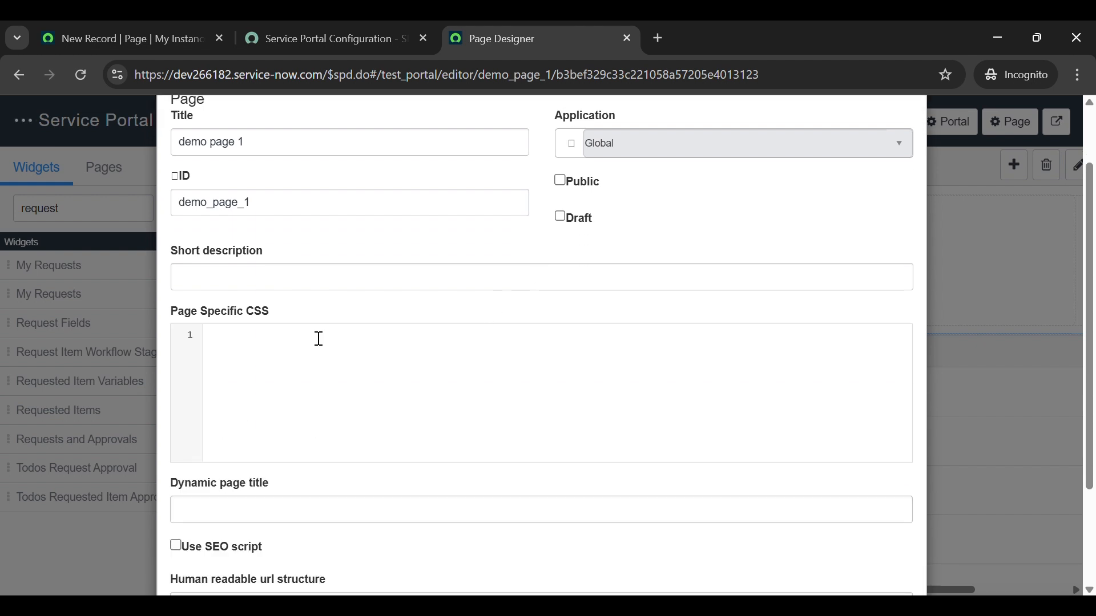
type(".demo{")
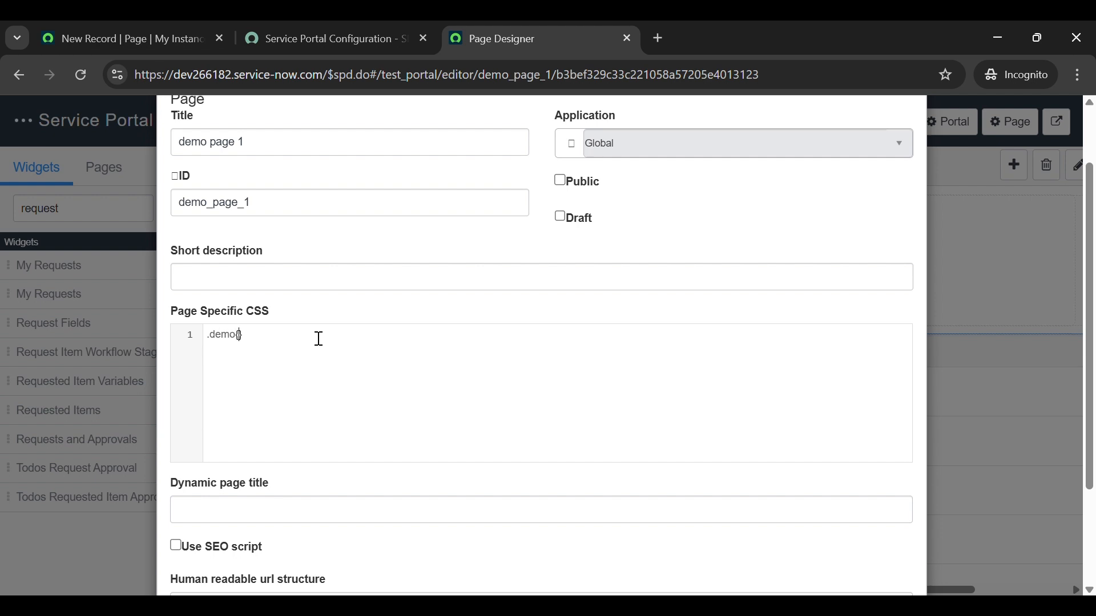
type("{")
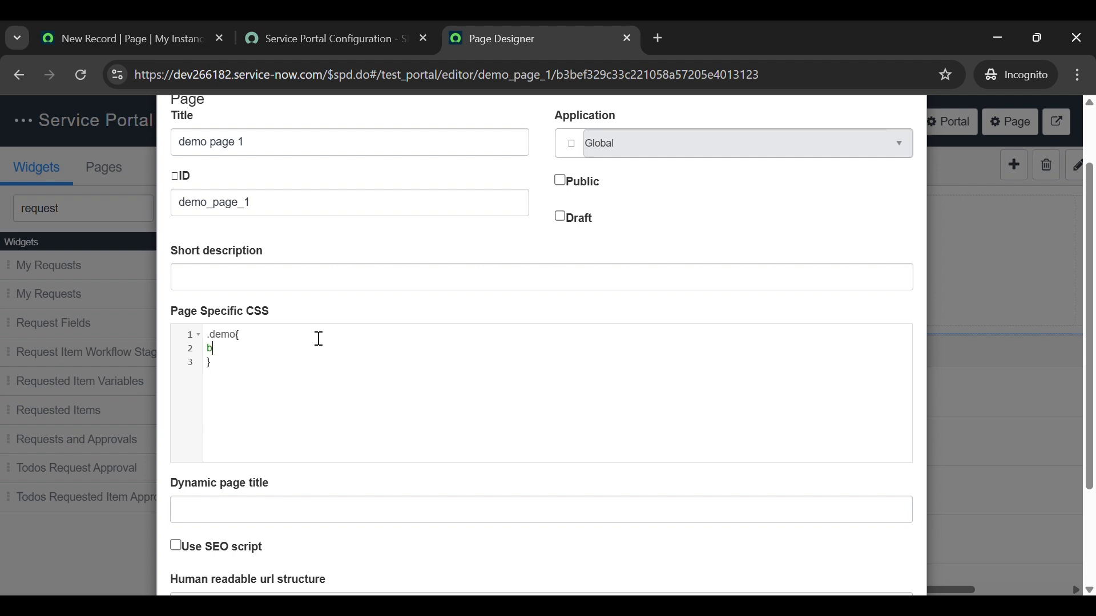
type("akcground-color:")
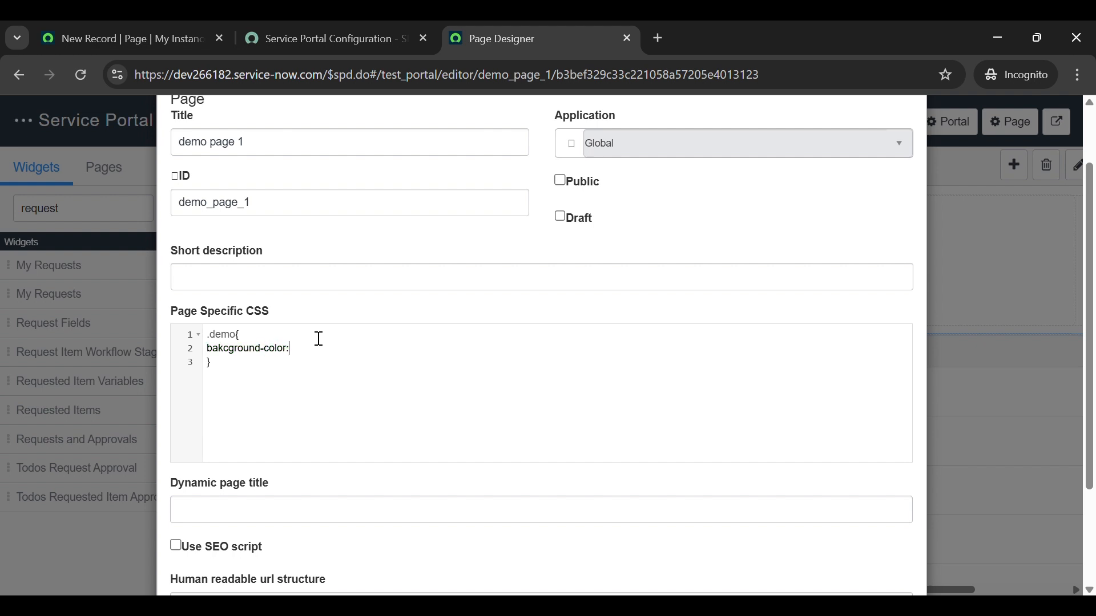
type("green;")
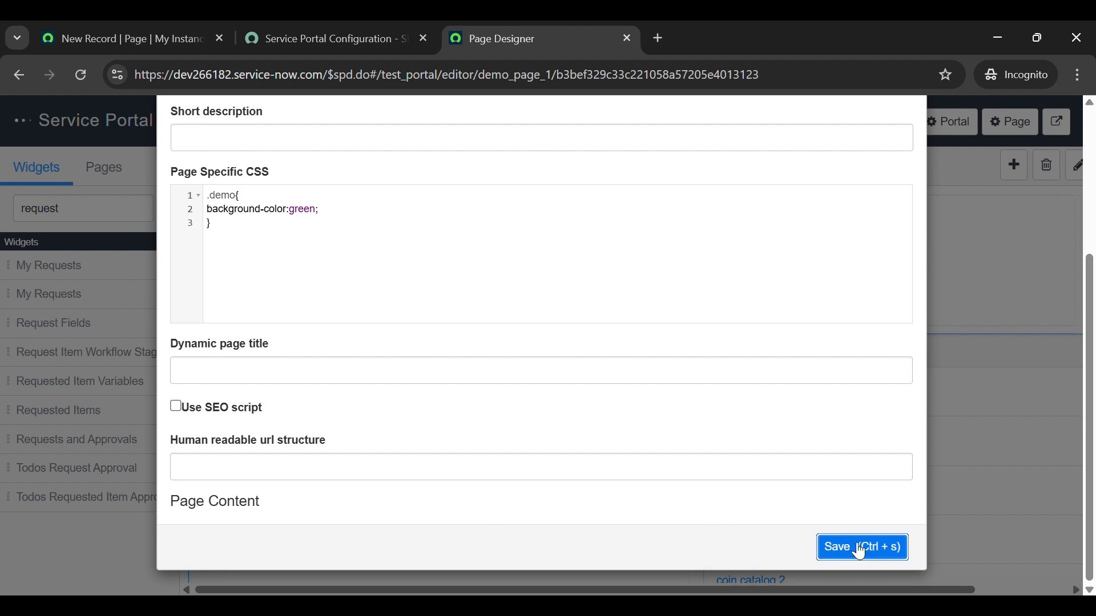
left_click(862, 547)
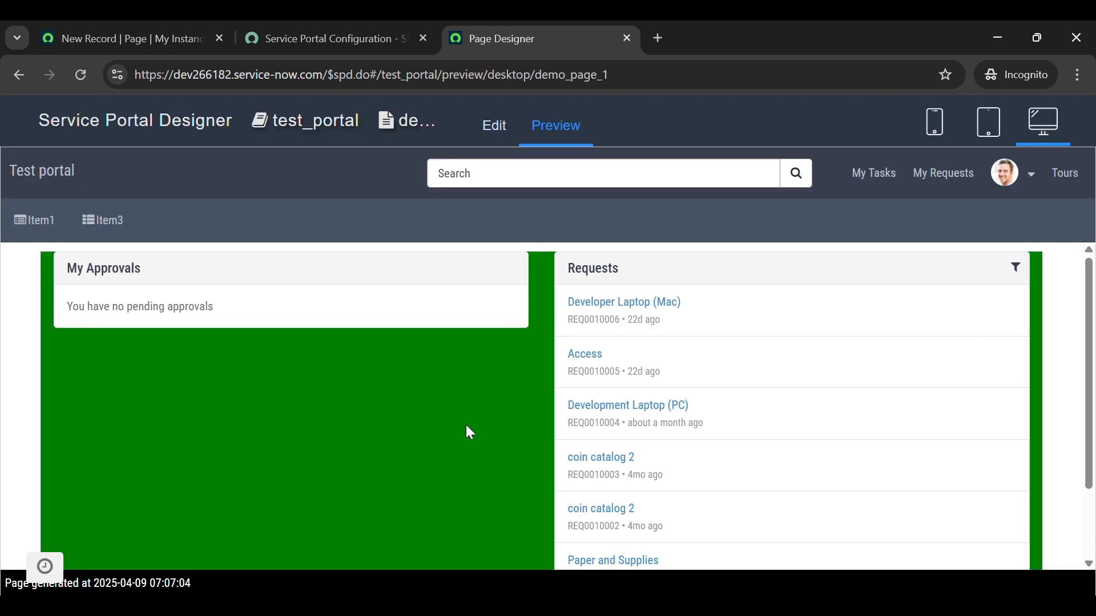
mouse_move(509, 343)
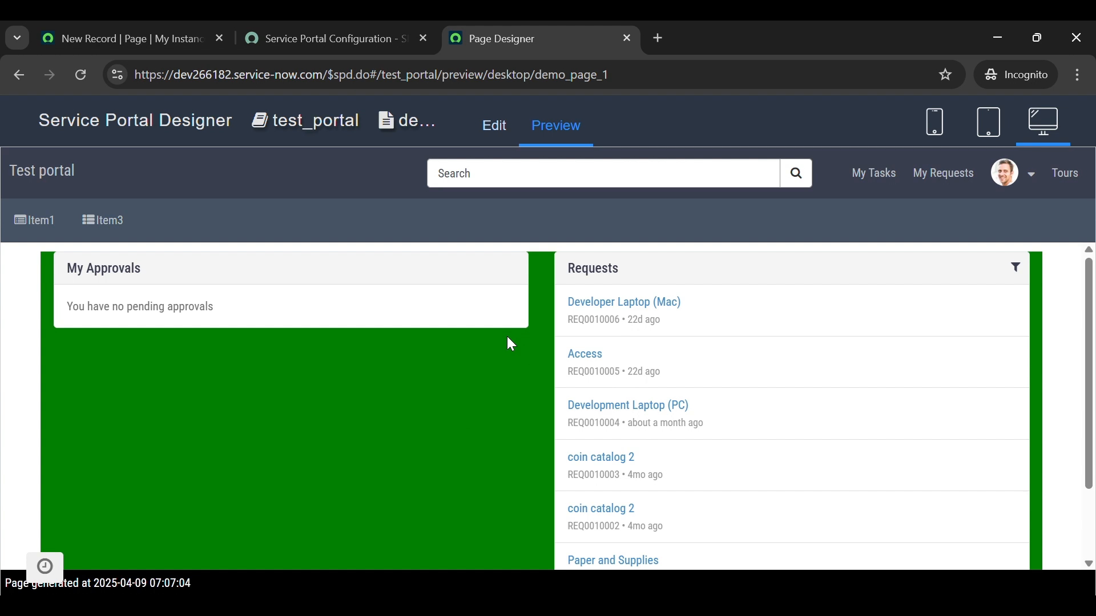
left_click(493, 126)
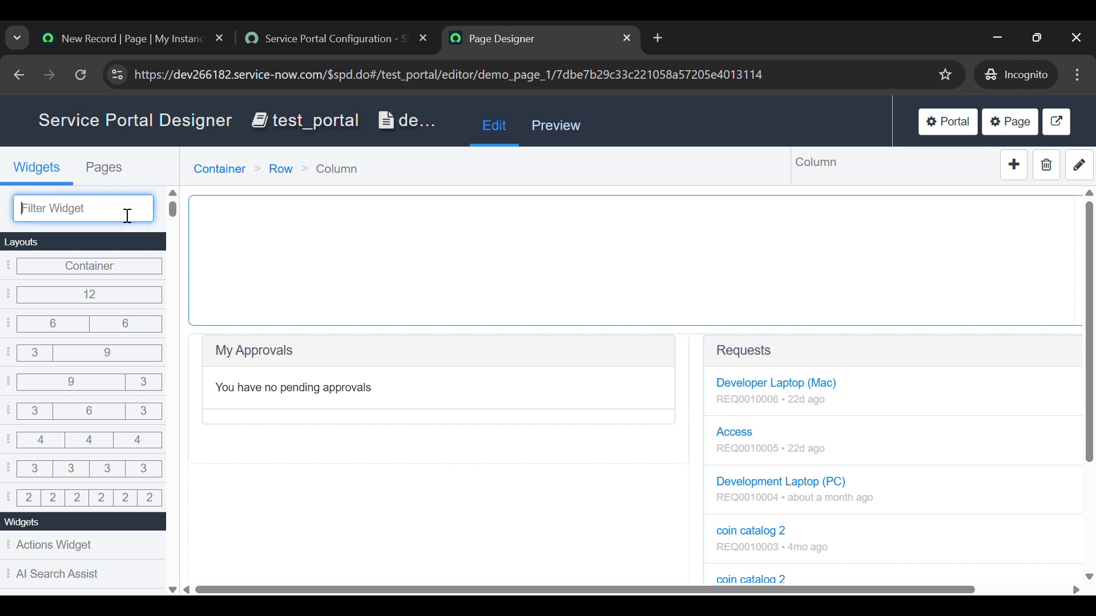
Place a 'know'-filtered knowledge widget in the top container and preview it above the green row
type("know")
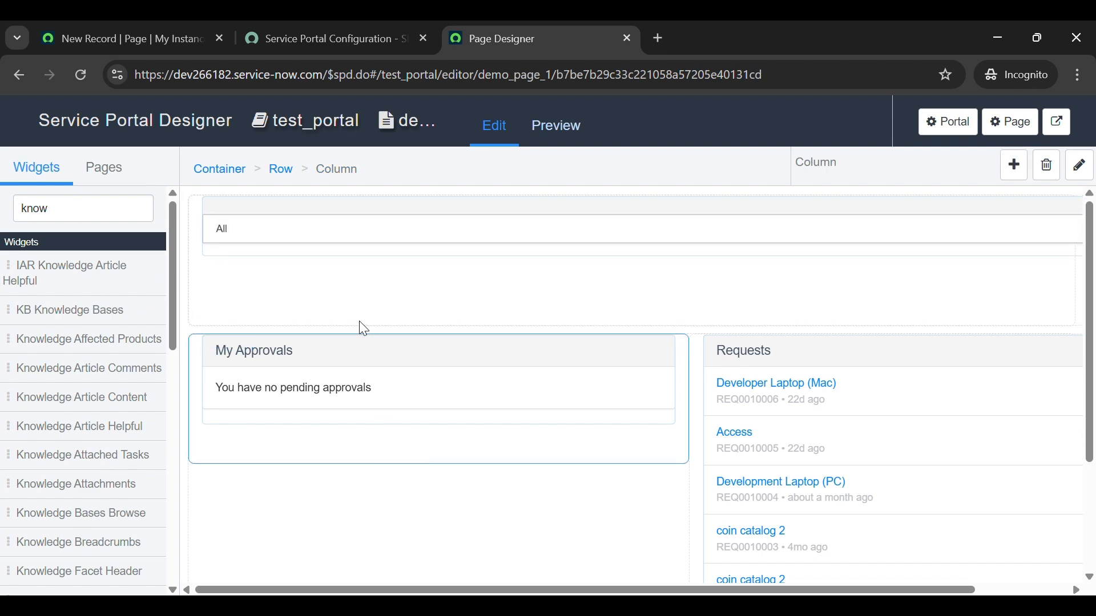
left_click(555, 125)
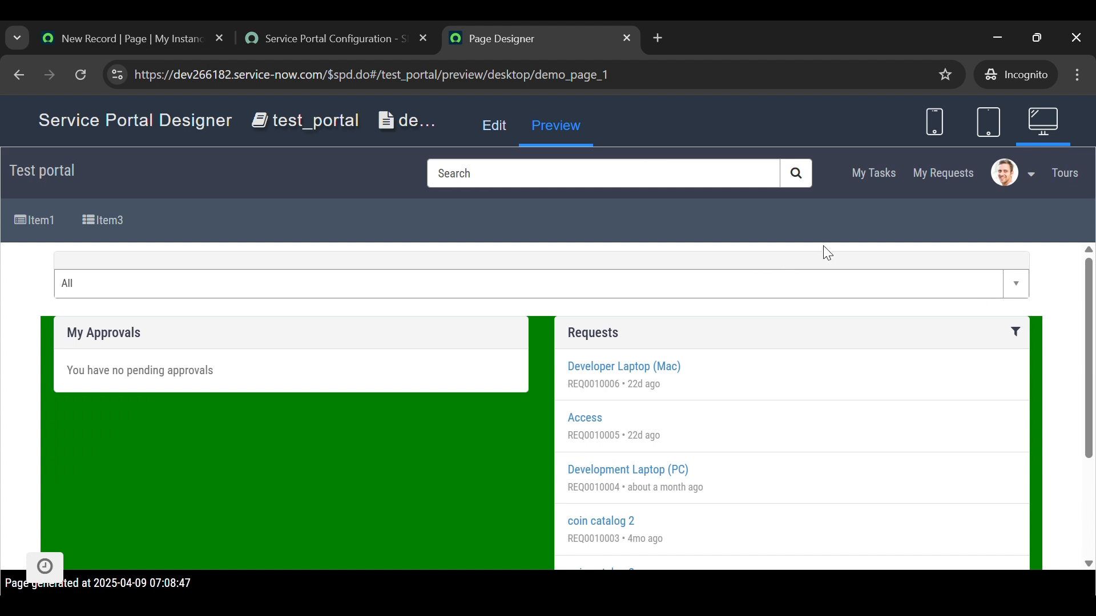
left_click(494, 126)
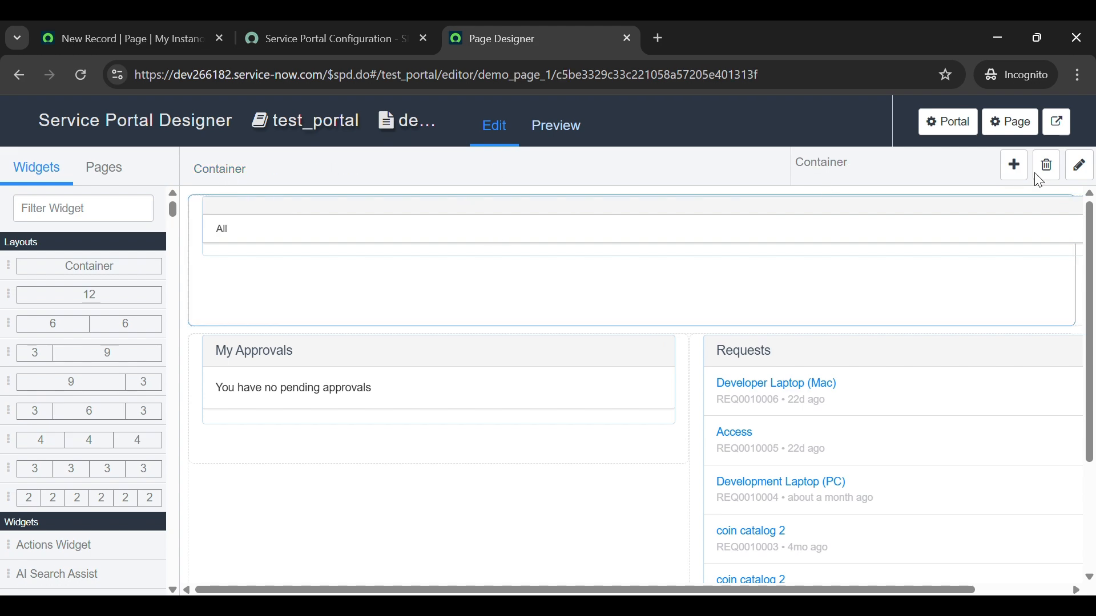
Save parent class hidden-xs on the top container and preview the page in mobile view
left_click(1078, 165)
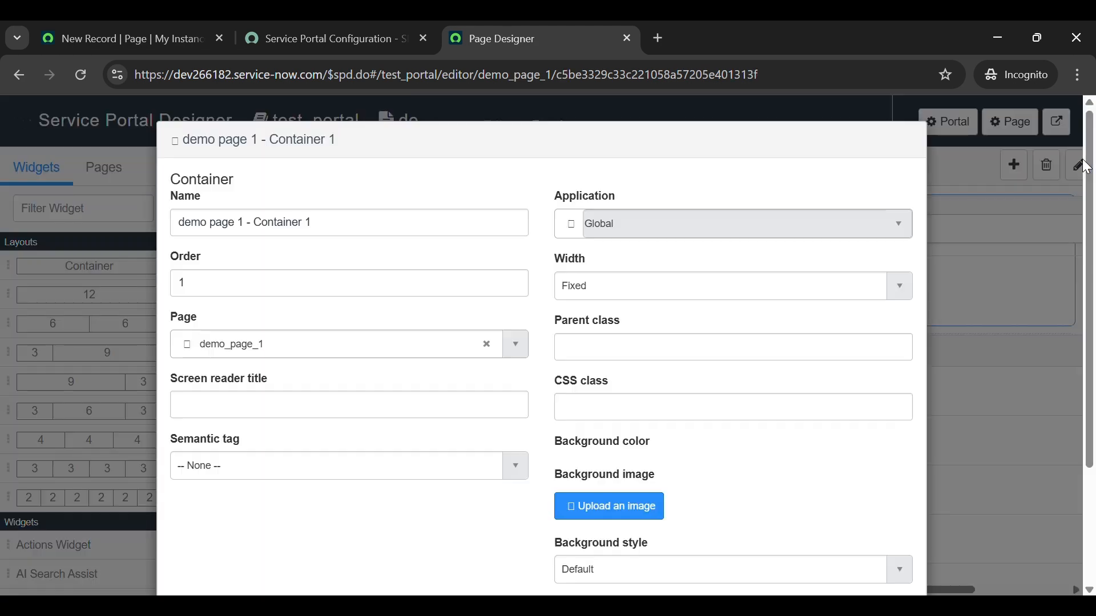
left_click(733, 348)
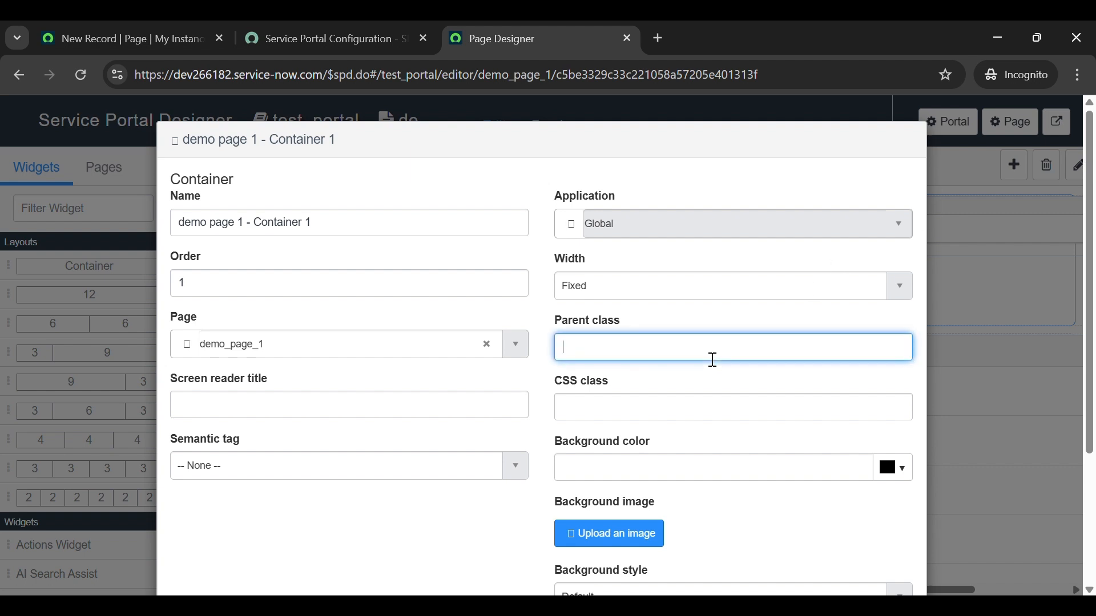
type("hidden-xs")
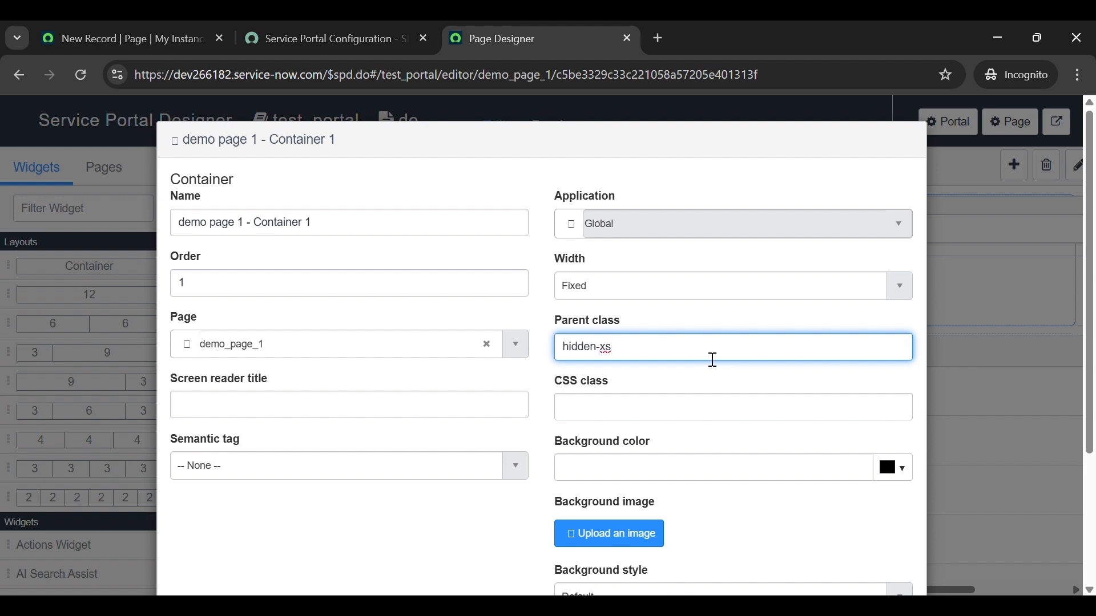
scroll("down", 3)
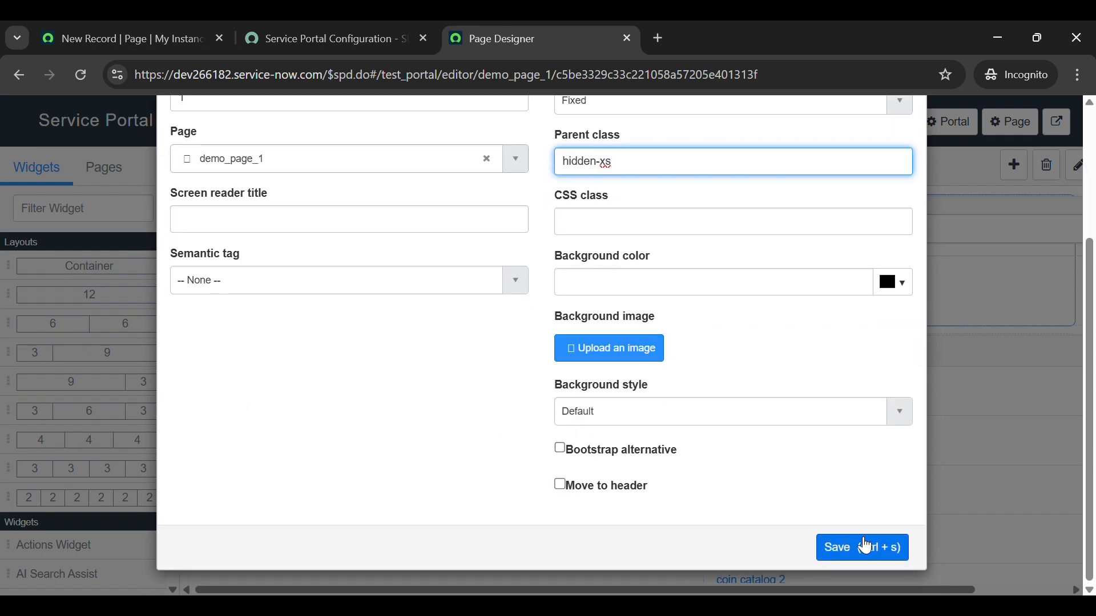
left_click(862, 547)
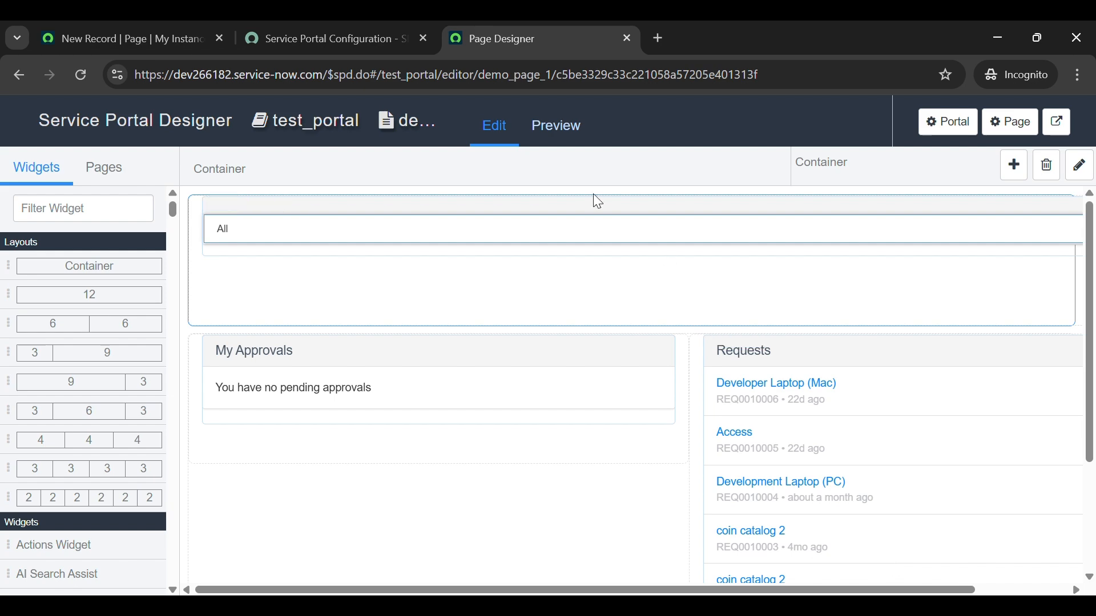
left_click(556, 126)
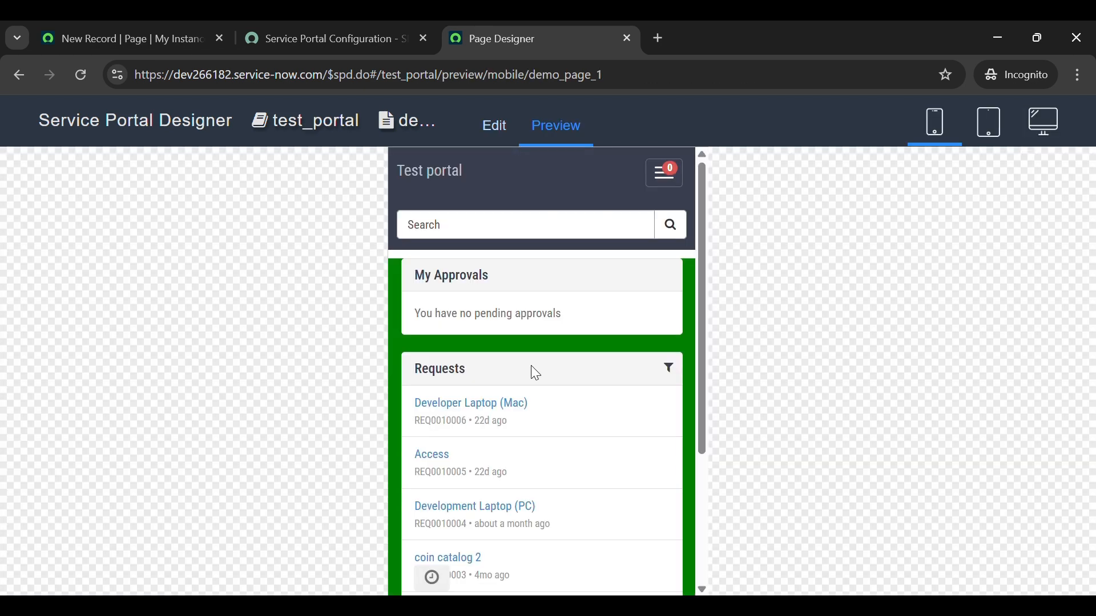